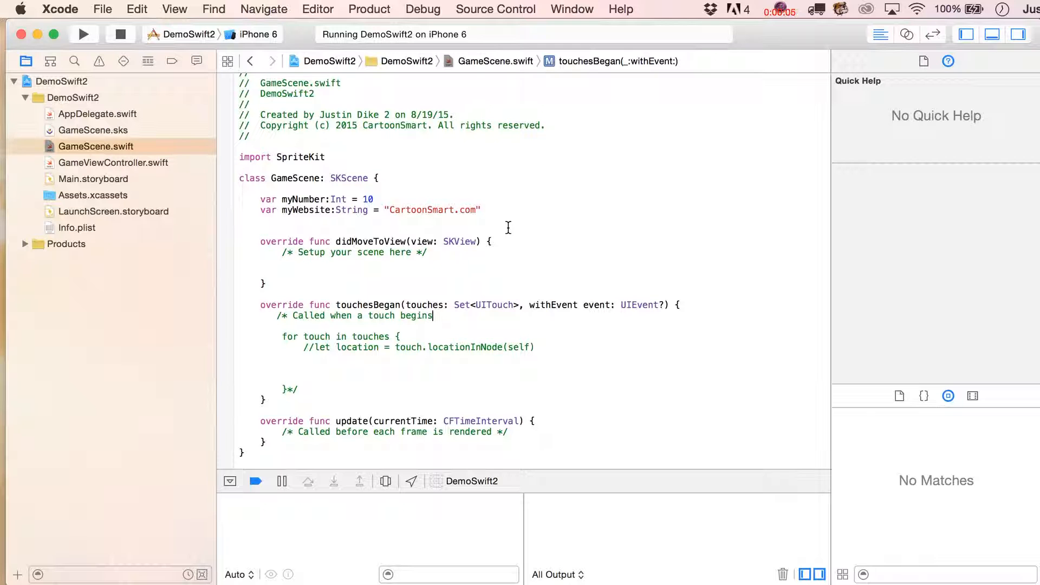
Start a new lookUpUser() function above touchesBegan
click(263, 293)
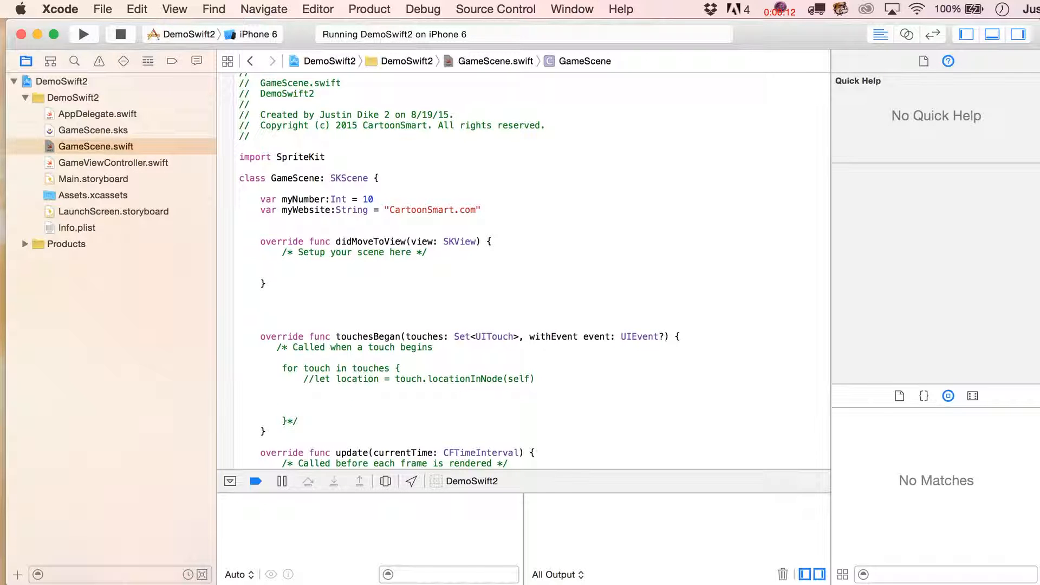
text(func)
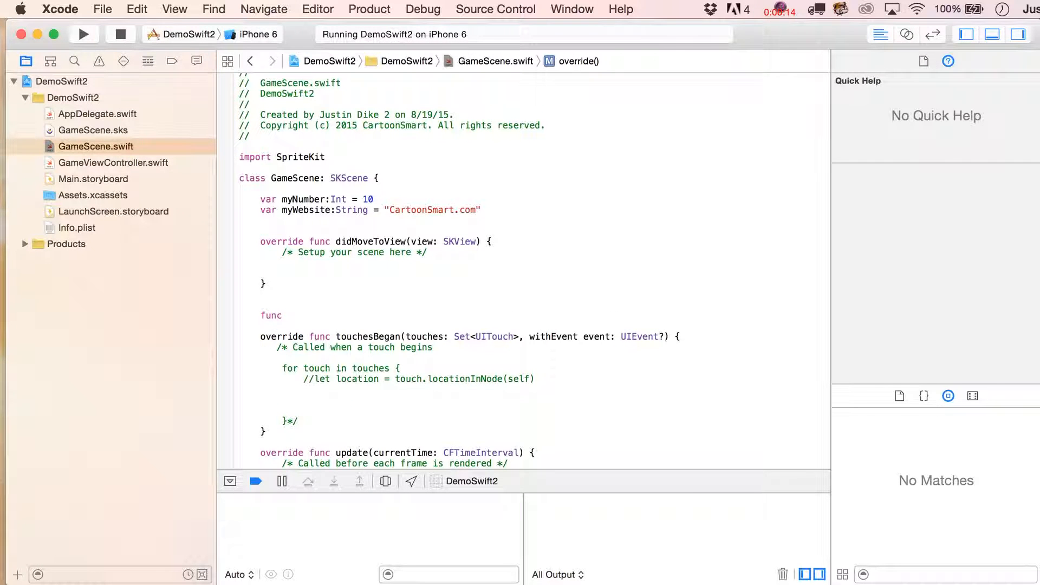
text(l)
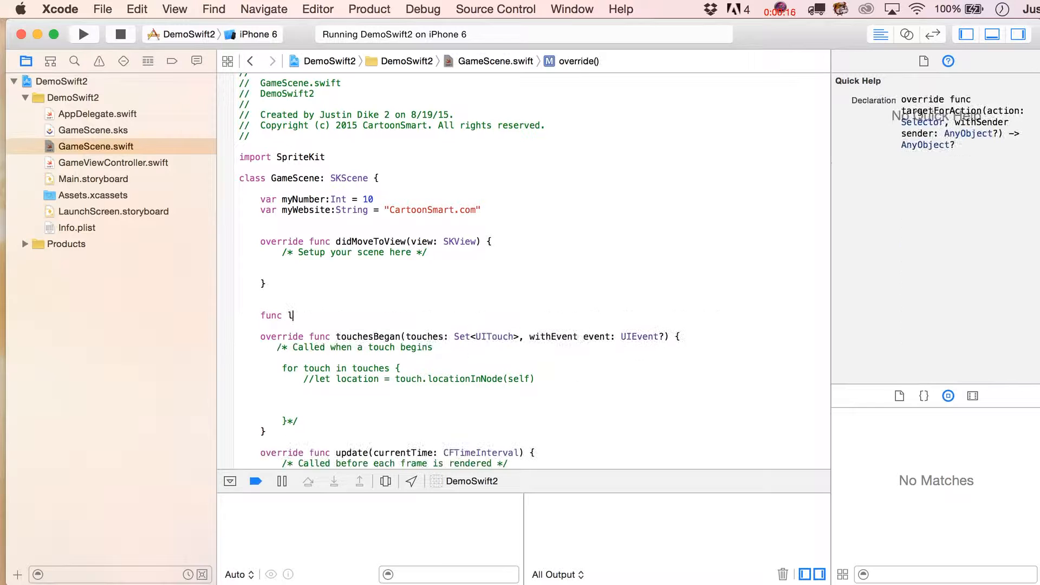
text(ookUp)
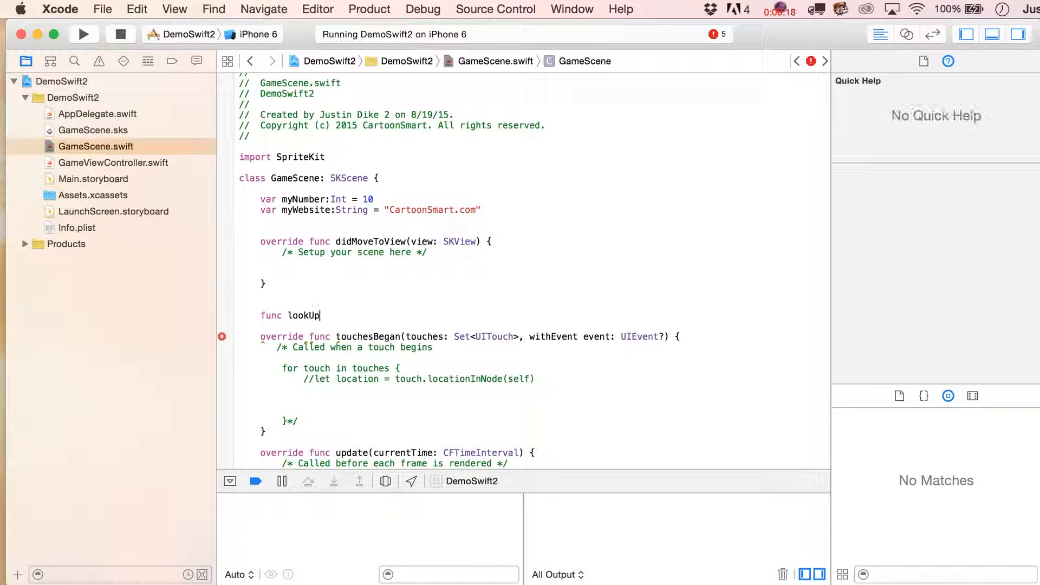
text(User)
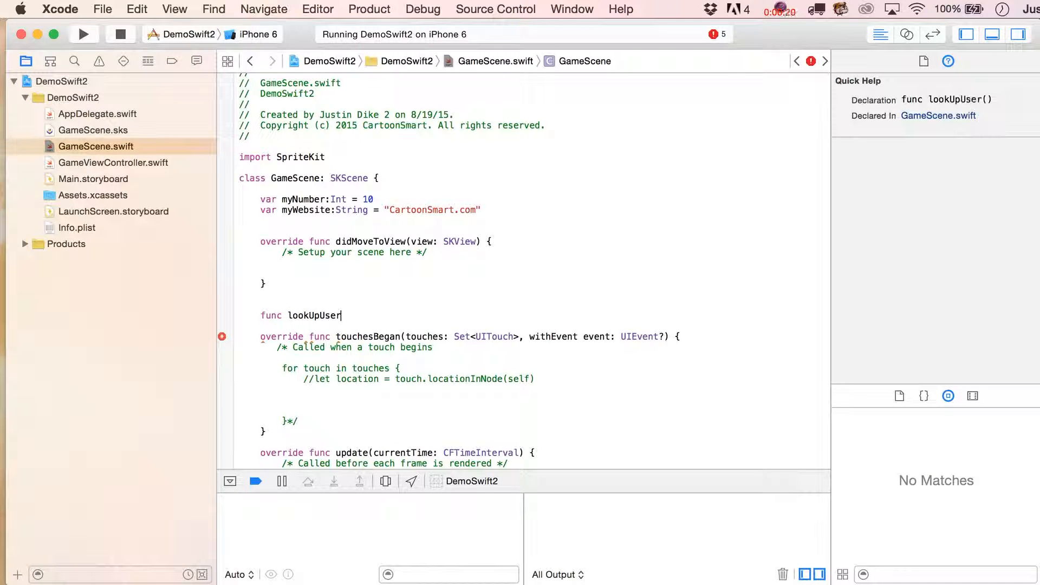
text(() {)
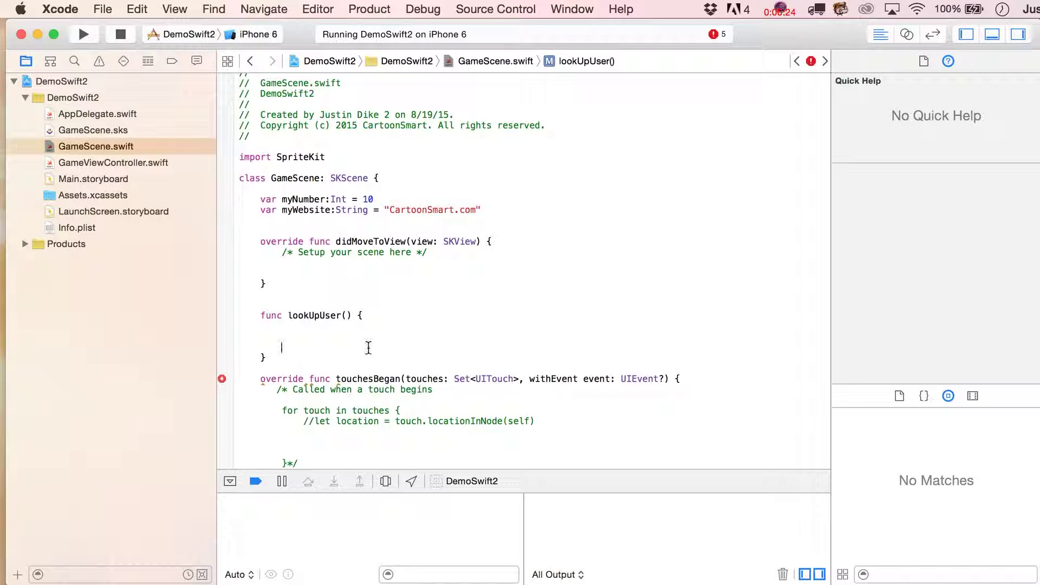
Call lookUpUser() in didMoveToView and make it print "prove we called the function"
click(317, 315)
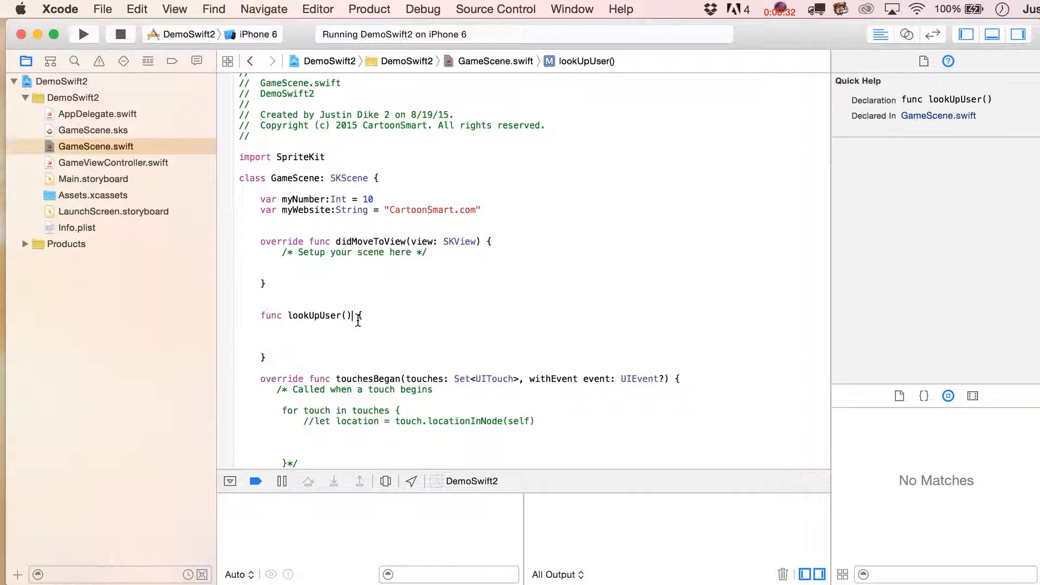
drag(361, 315, 322, 368)
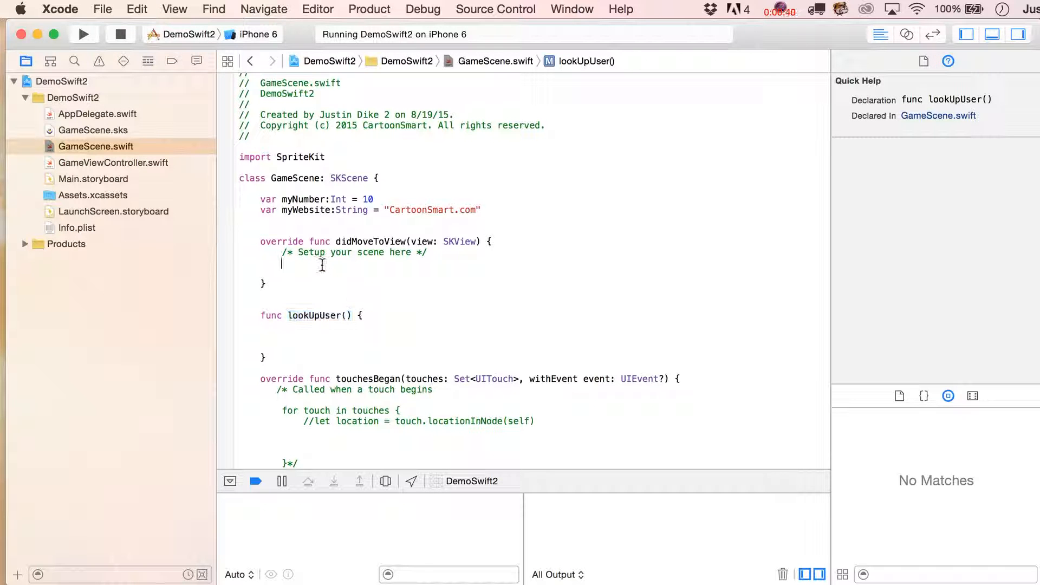
text(lookUpUser())
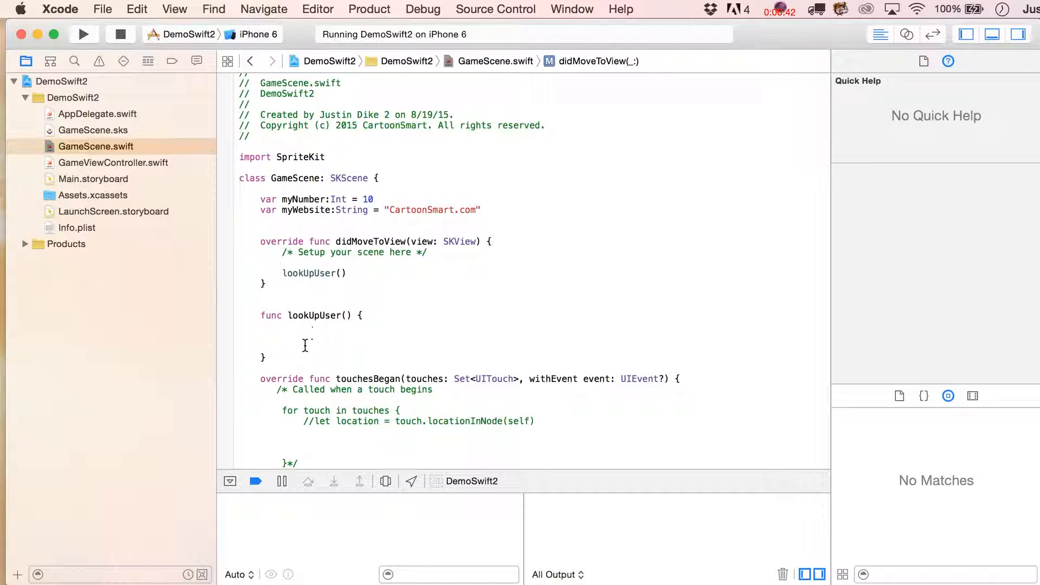
text(print(value: T)
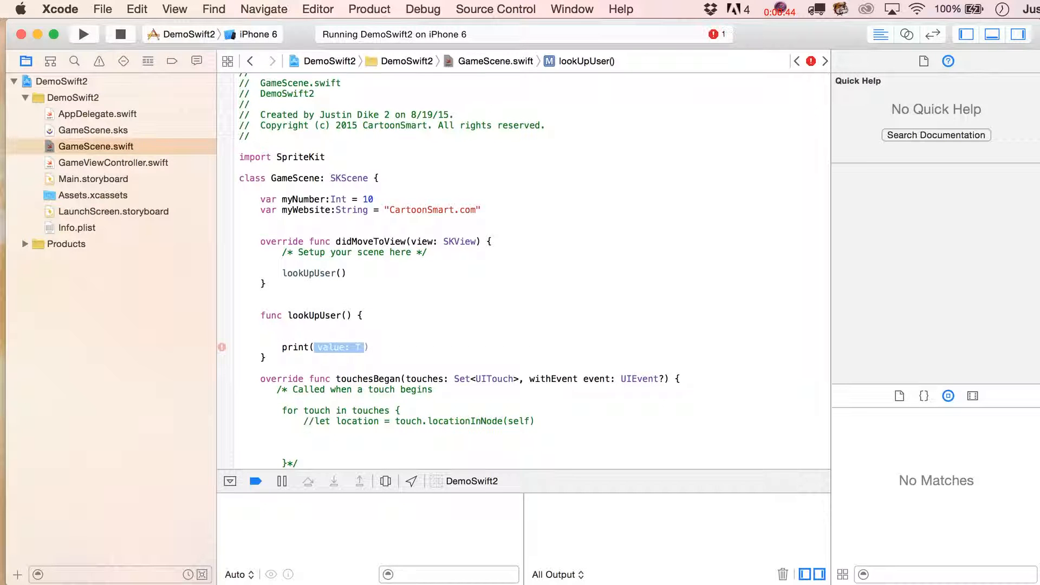
text("prove we c)
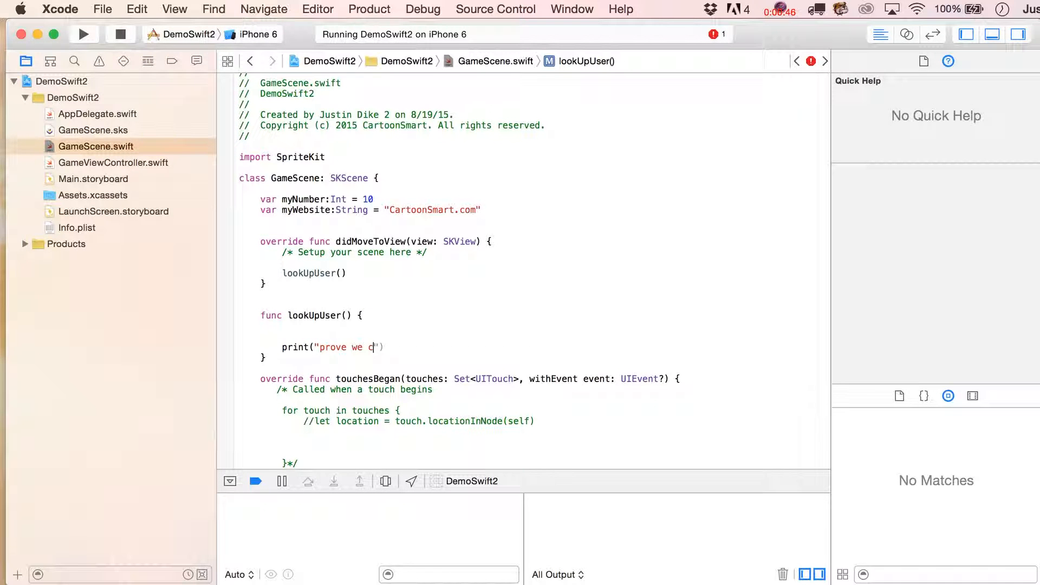
text(alled the function)
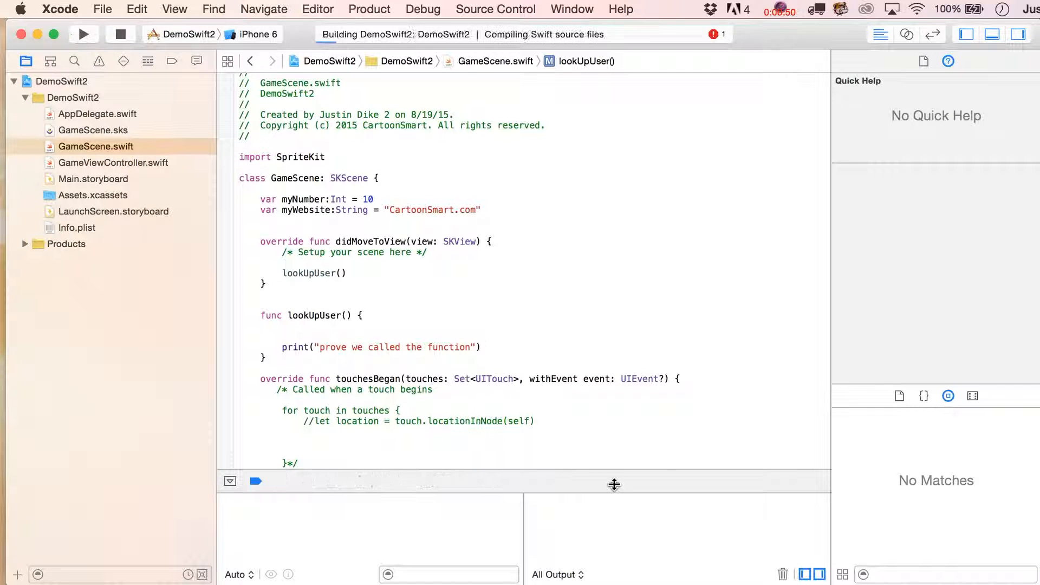
Place the cursor after the print statement in lookUpUser
click(84, 33)
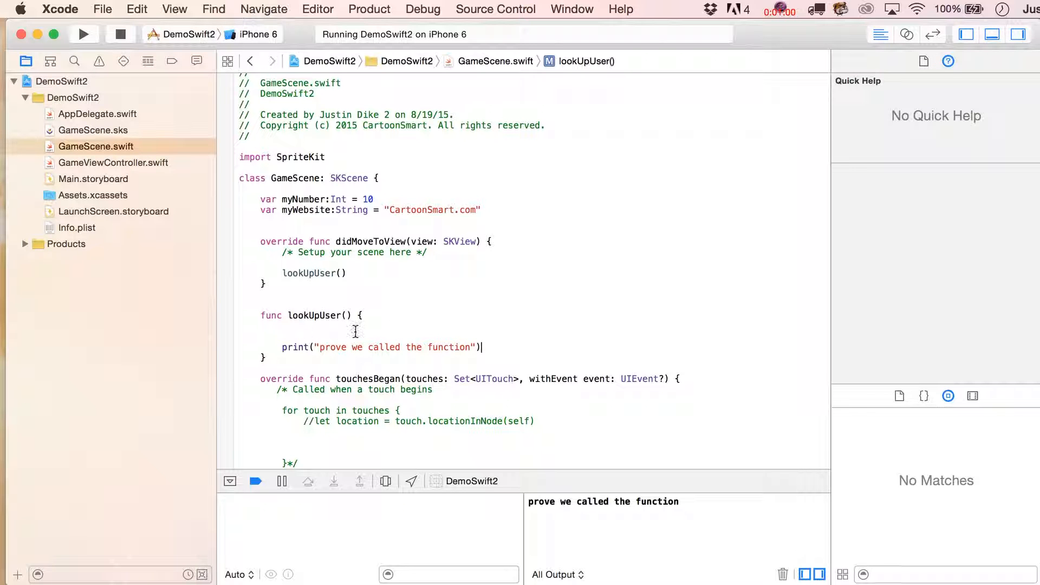
mouse_move(258, 316)
text(lookUpUser2())
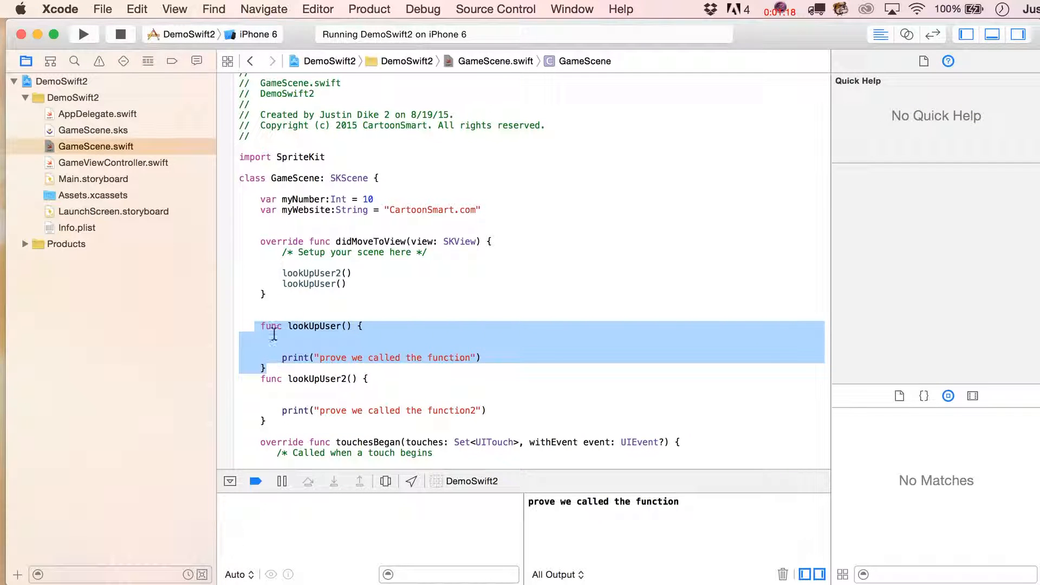
mouse_move(306, 422)
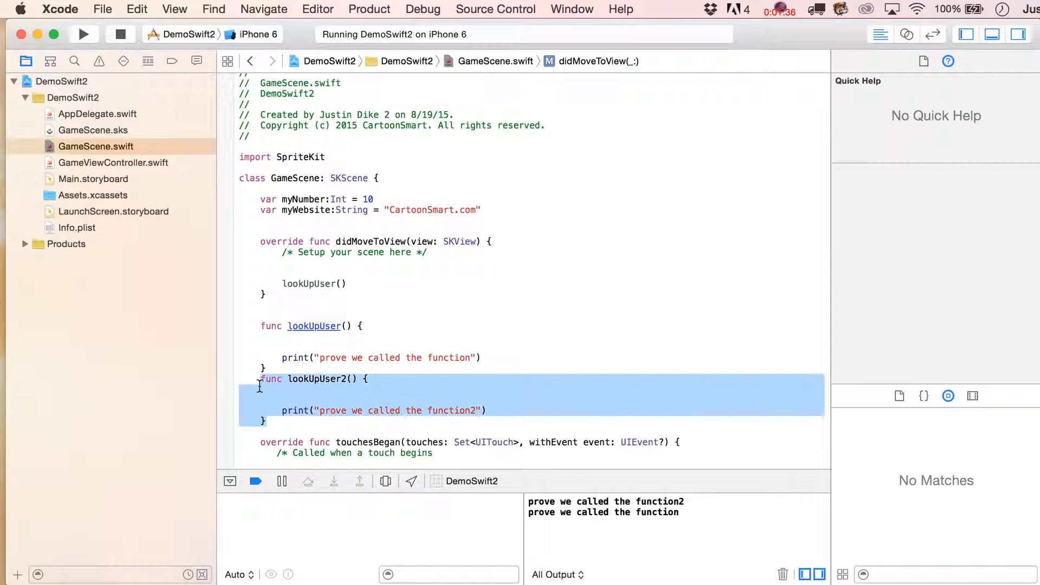
Delete lookUpUser2 and give lookUpUser a someNum:Int parameter
key(delete)
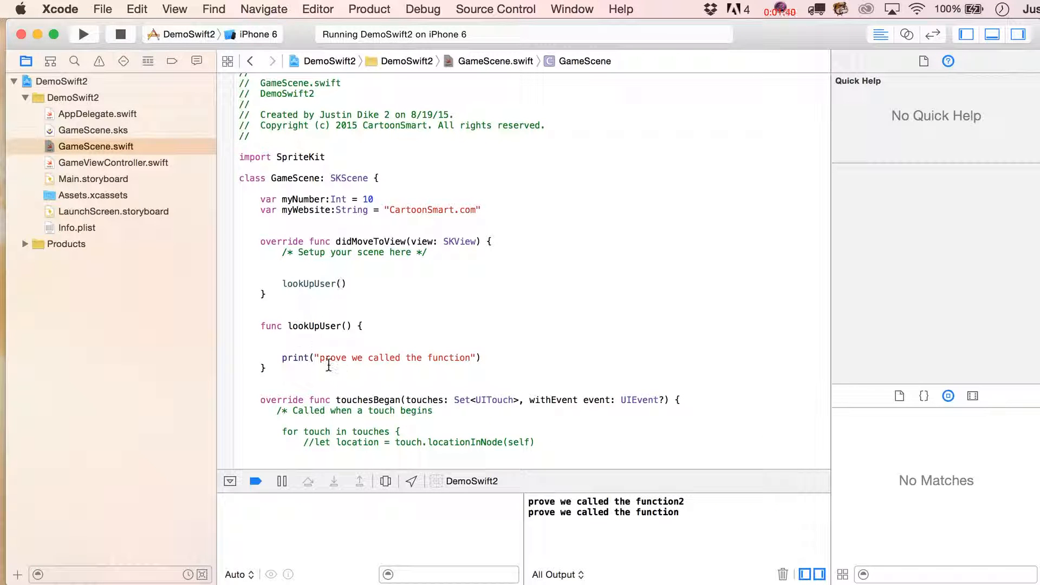
click(352, 326)
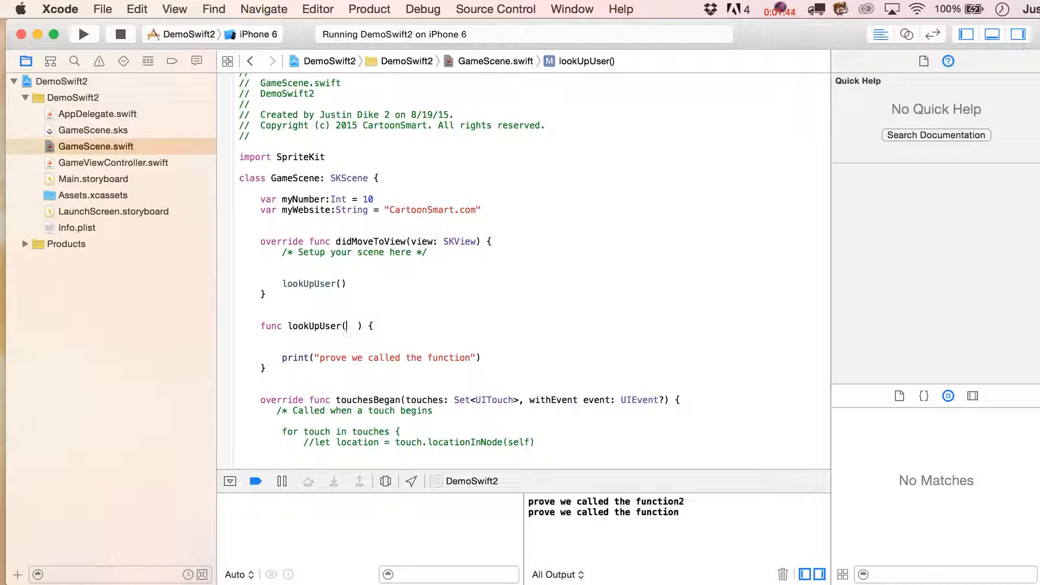
text(String)
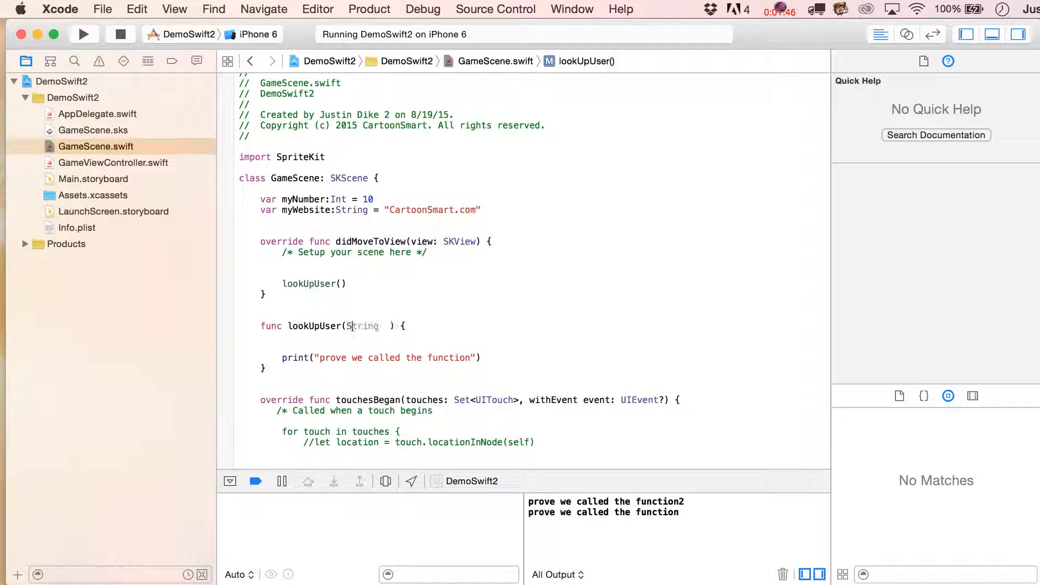
text(someNum:I)
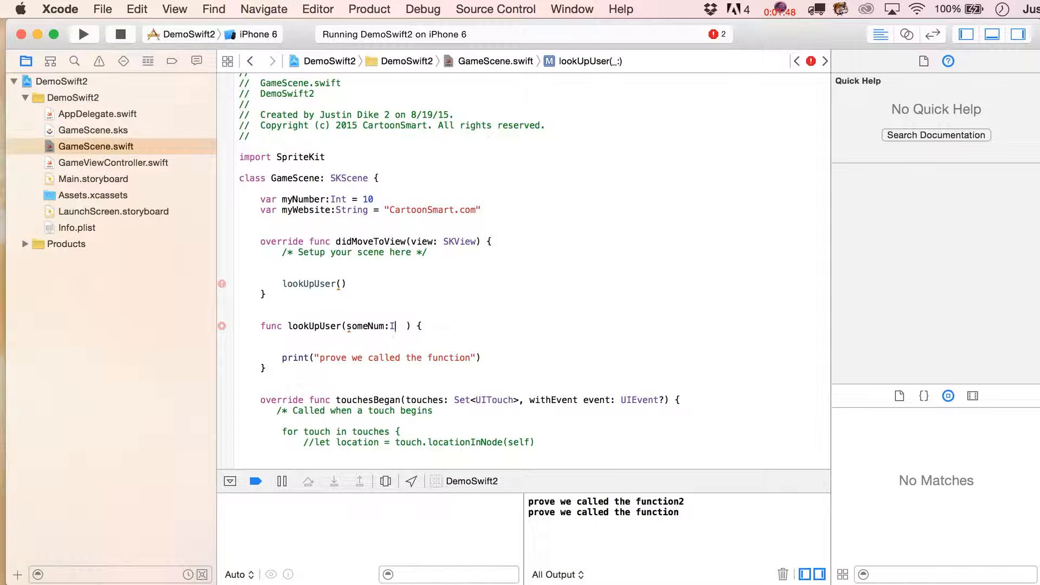
text(nt)
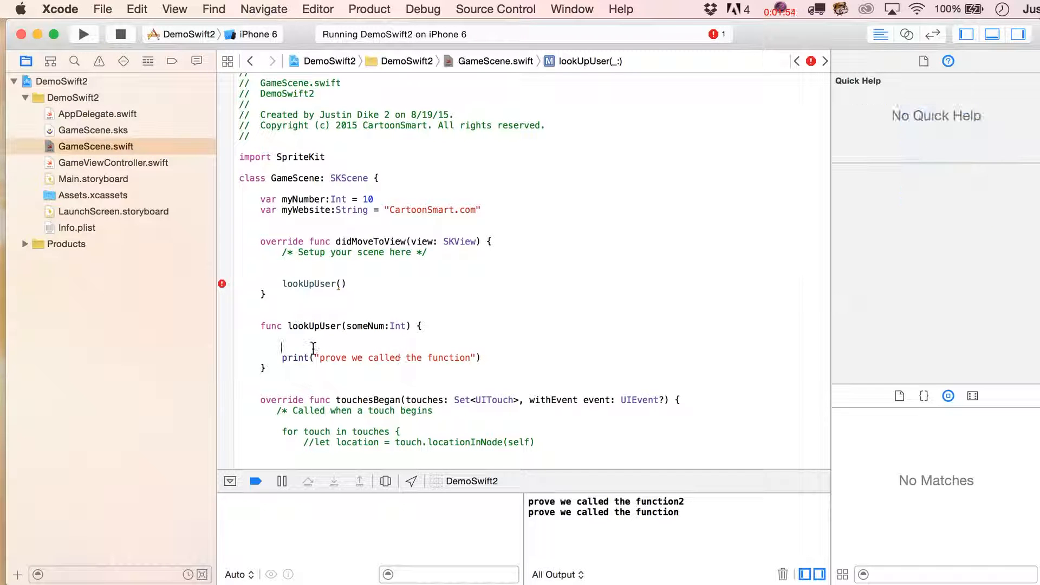
Print someNum, comment out the old print, and pass 8 in the call
text(print(someNum)
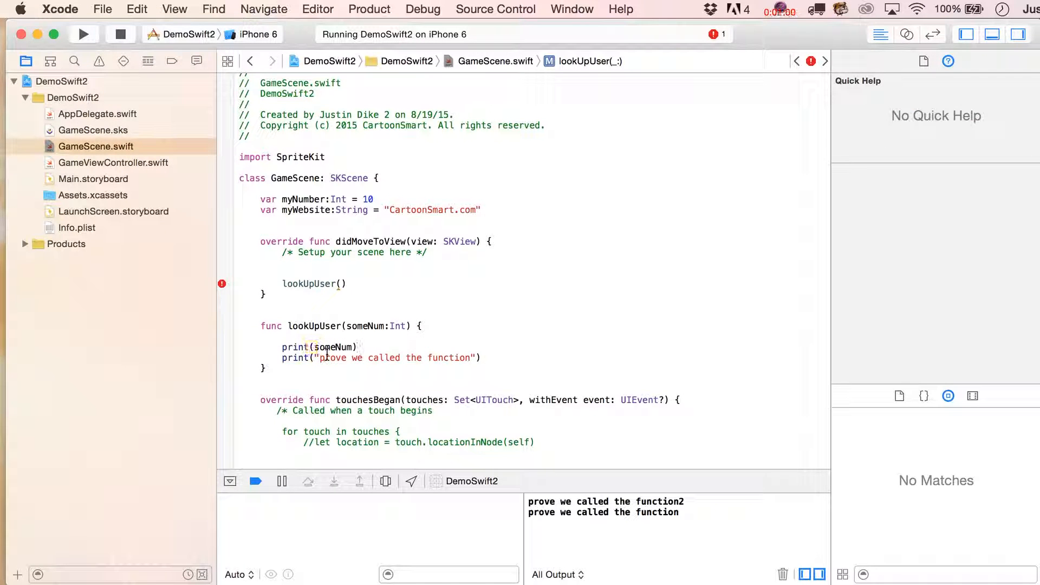
text(//)
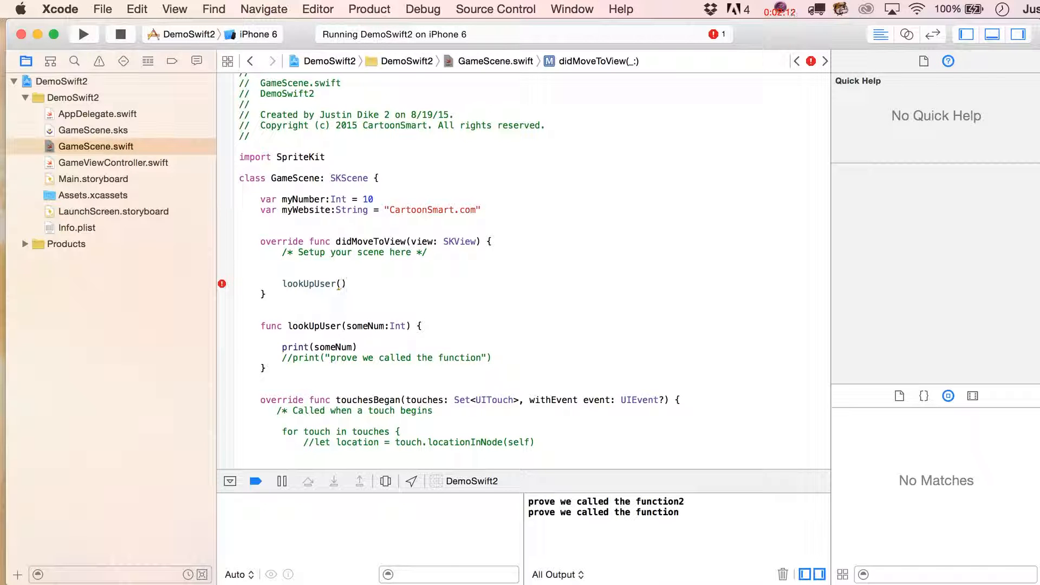
text(8)
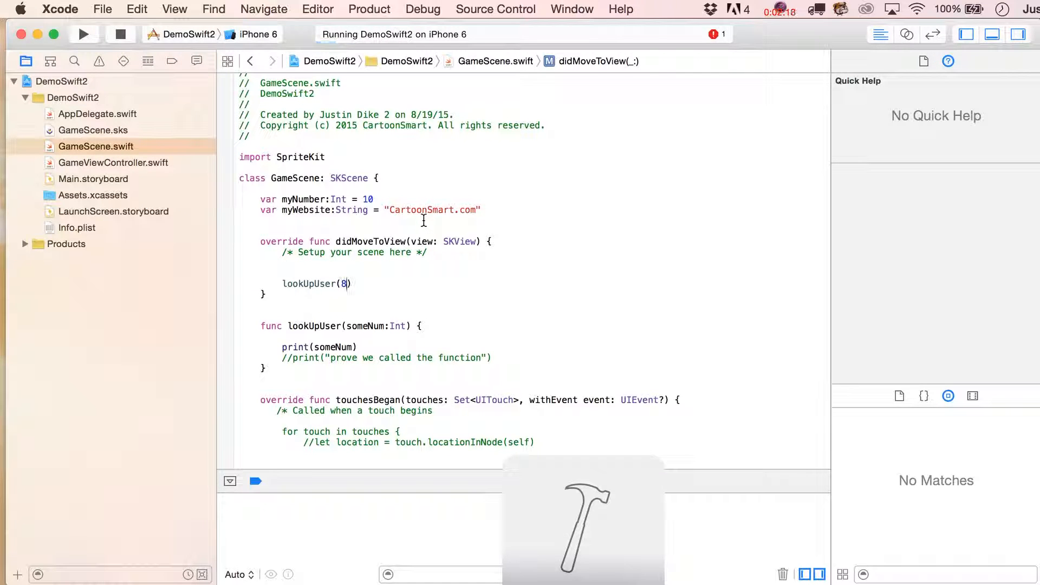
Pass myNumber instead of 8 to lookUpUser and rerun, printing 10
click(83, 33)
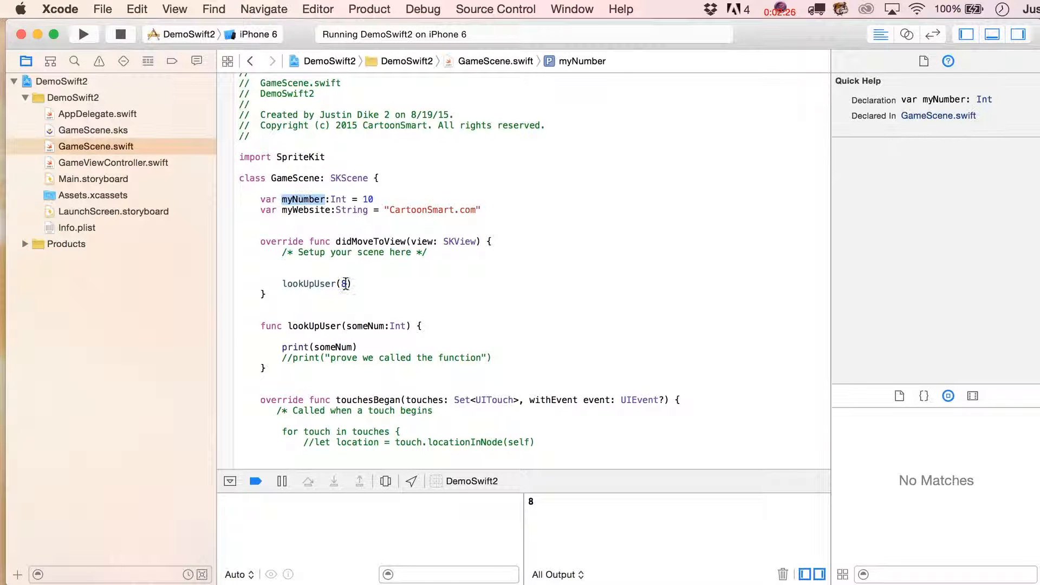
text(myNumber)
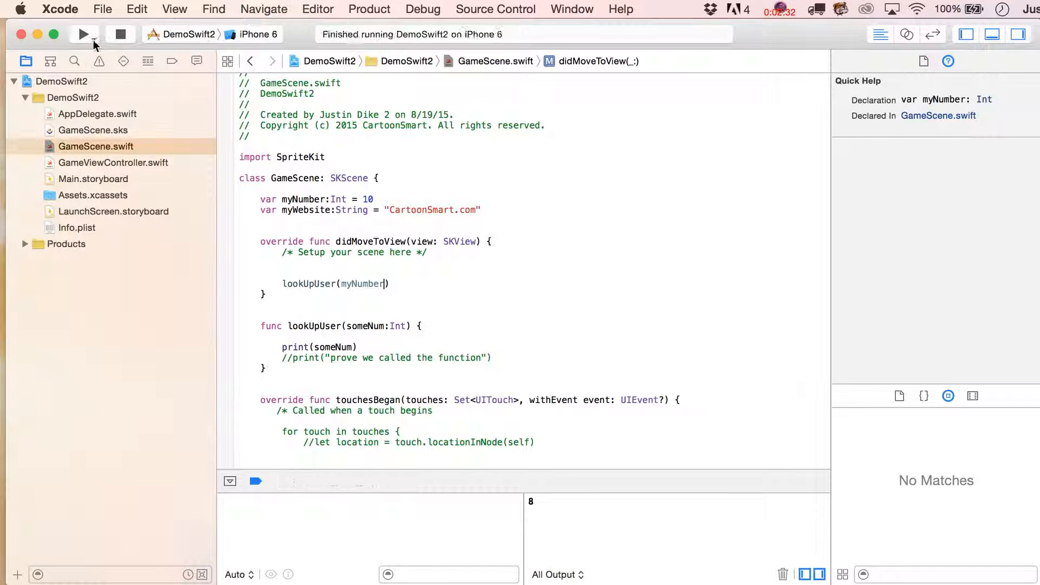
click(83, 34)
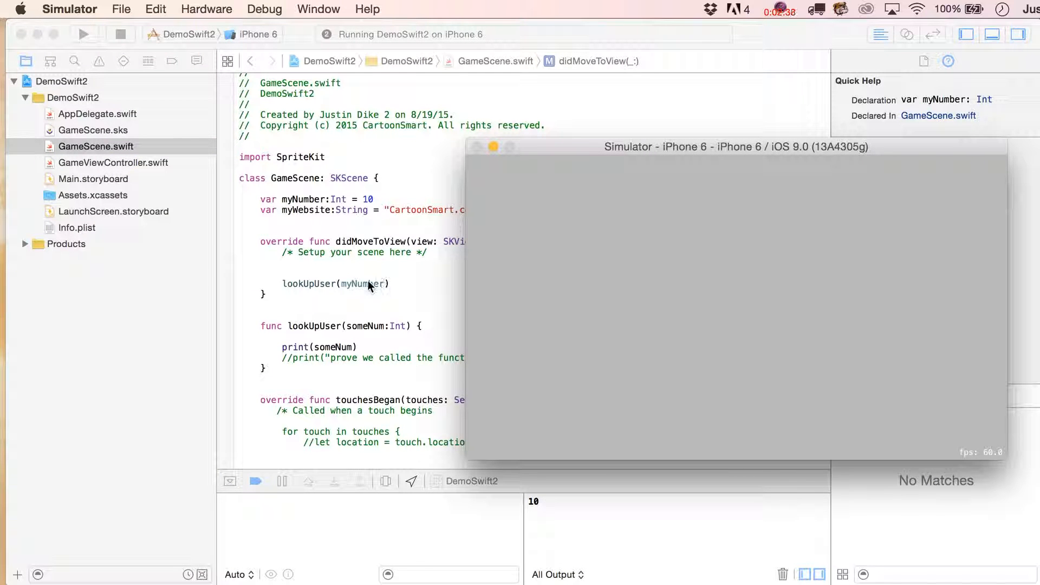
mouse_move(193, 282)
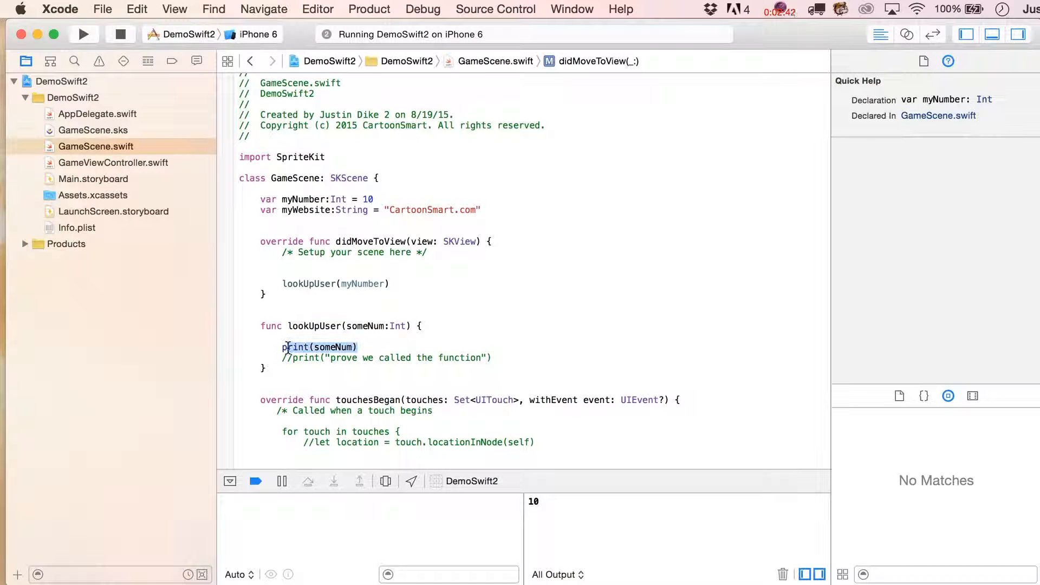
click(288, 347)
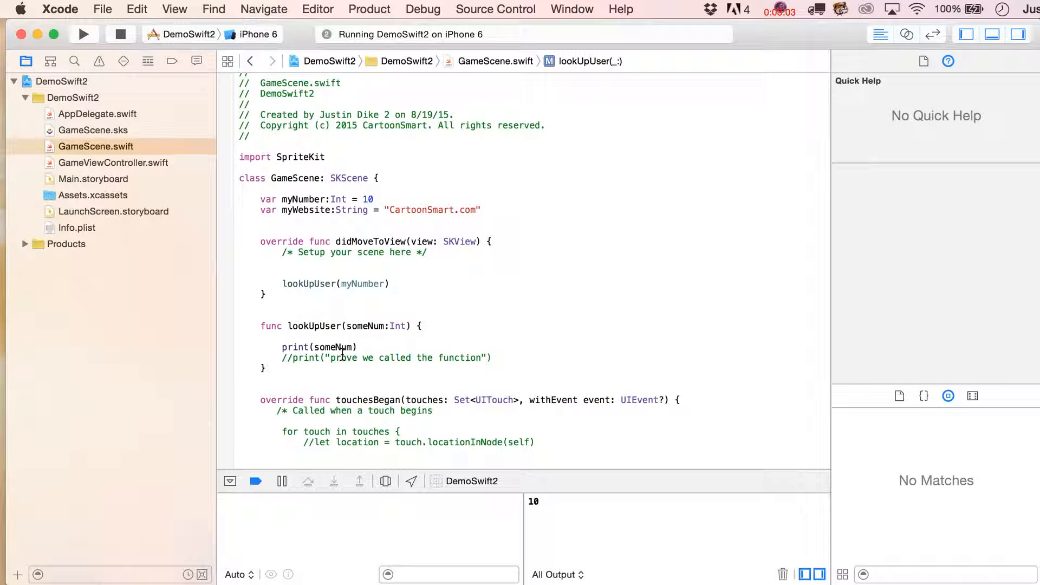
click(314, 326)
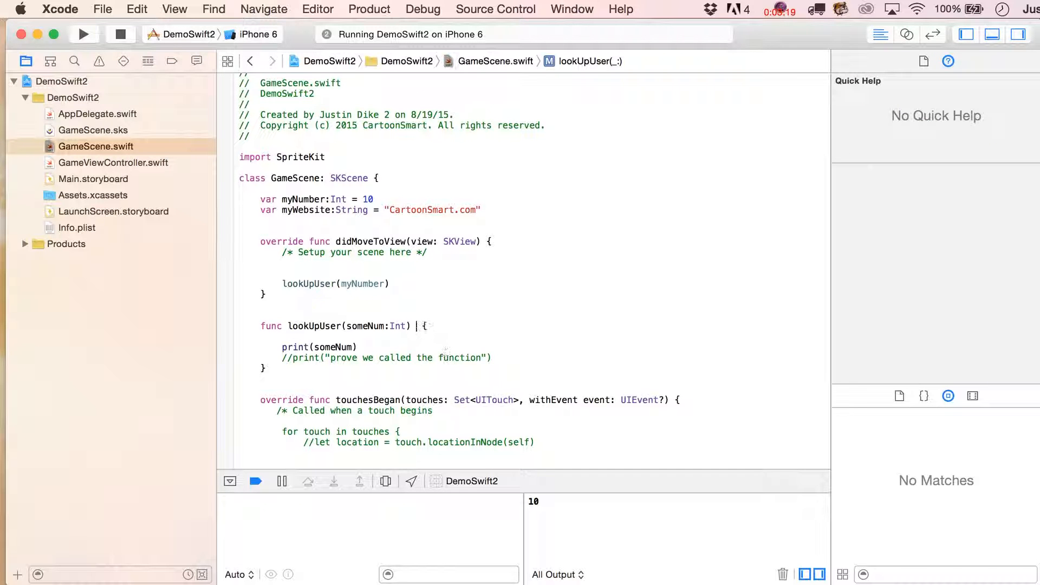
Give lookUpUser a String return type and end it with return "Justin"
text(->)
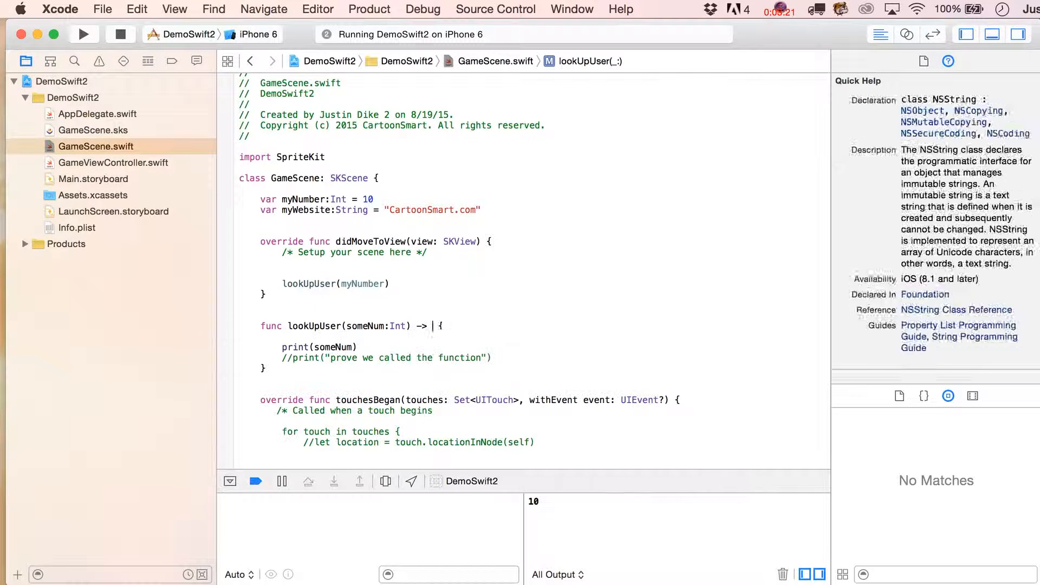
text(String)
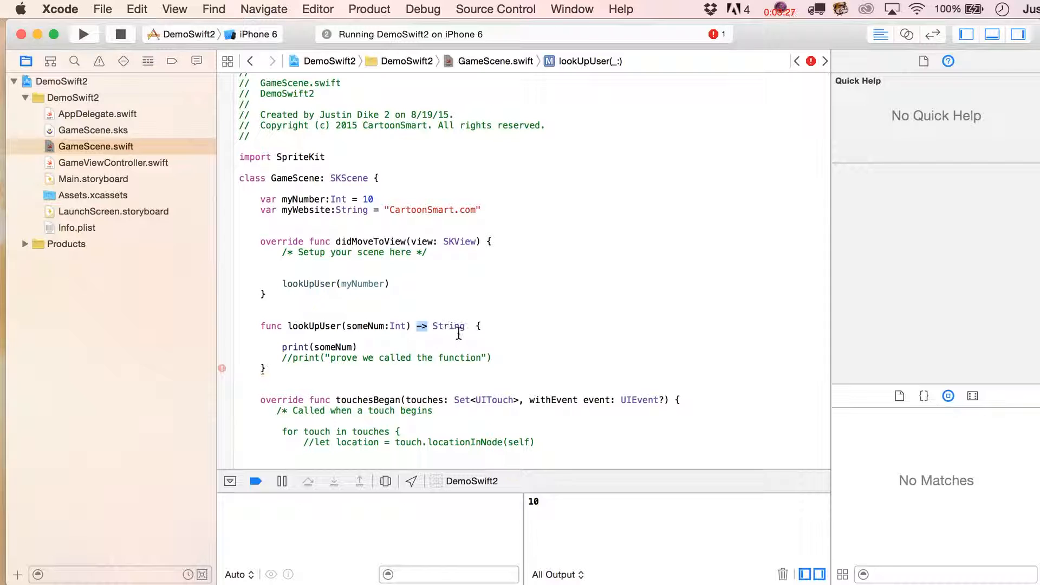
click(448, 326)
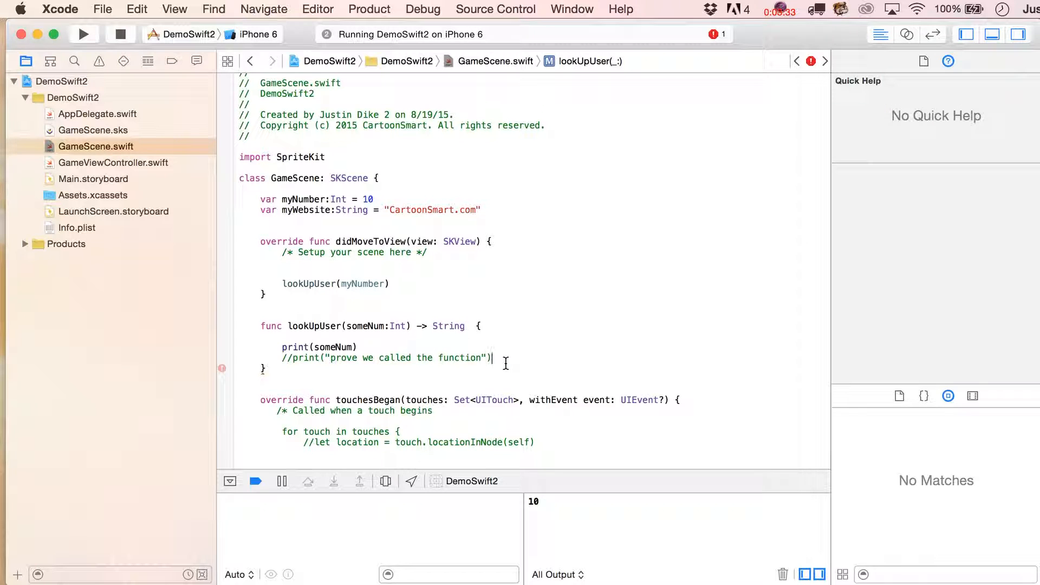
text(r)
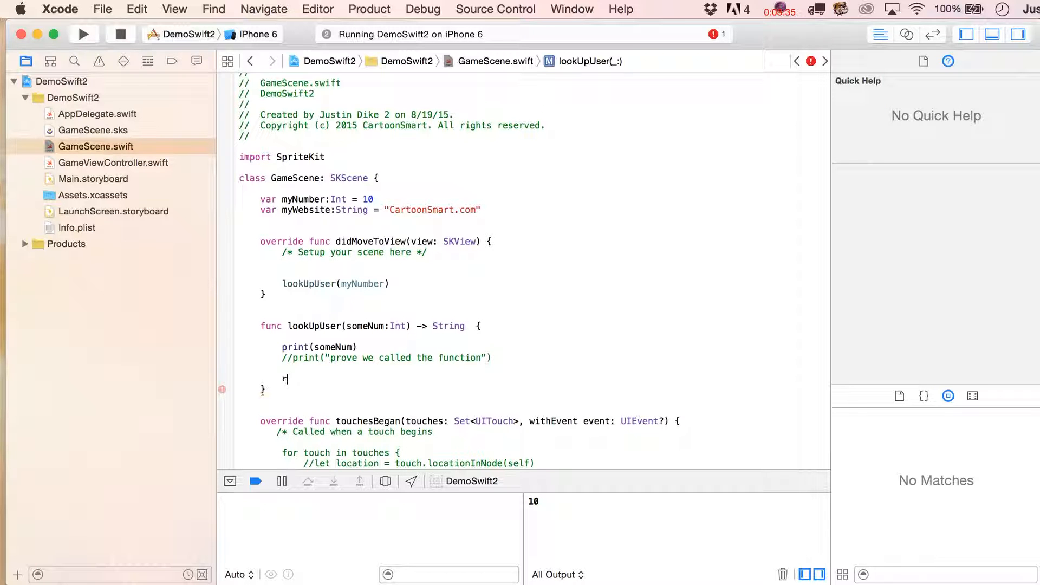
text(eturn)
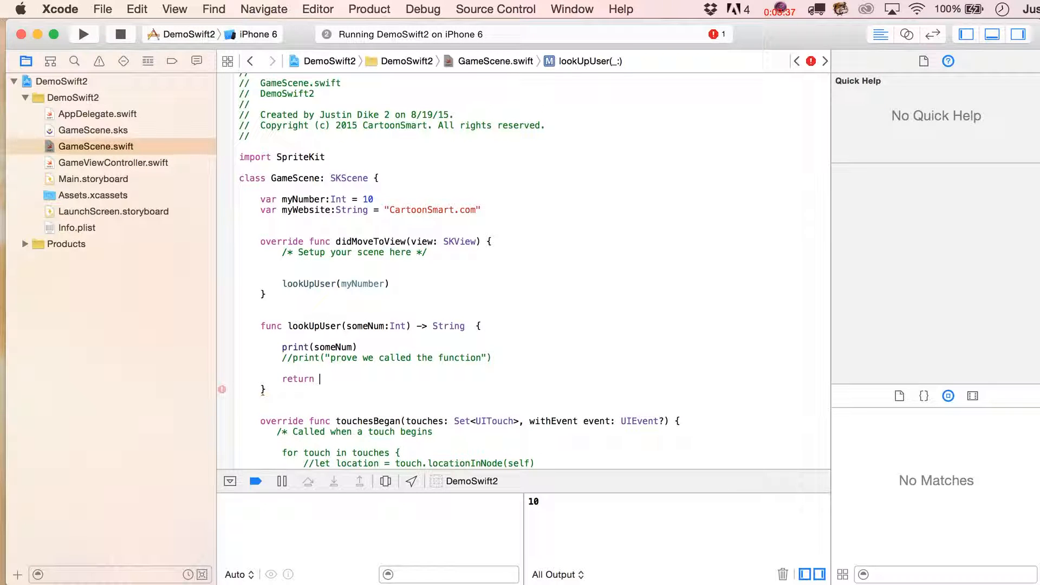
text("")
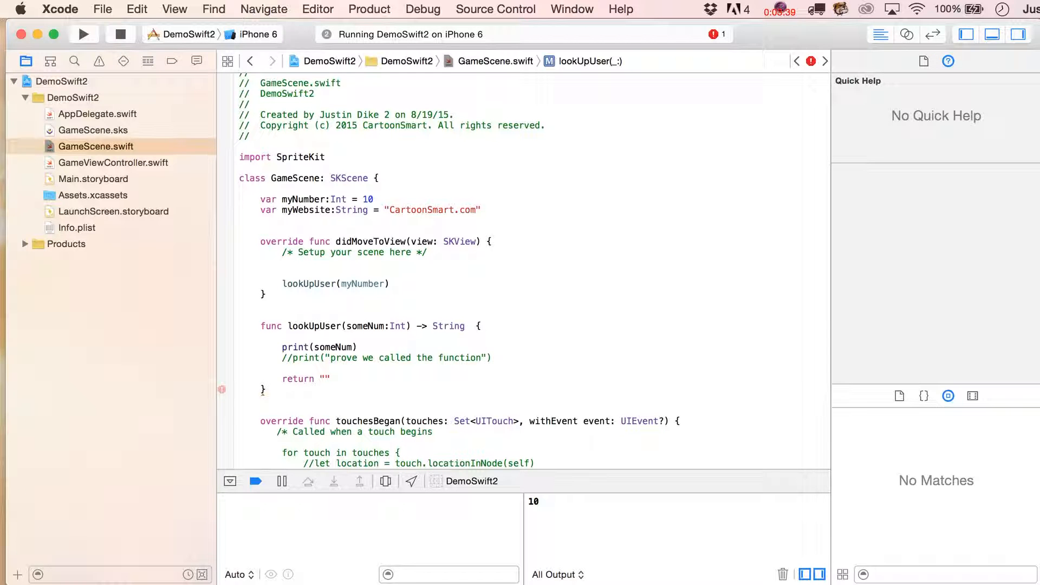
text(Justin)
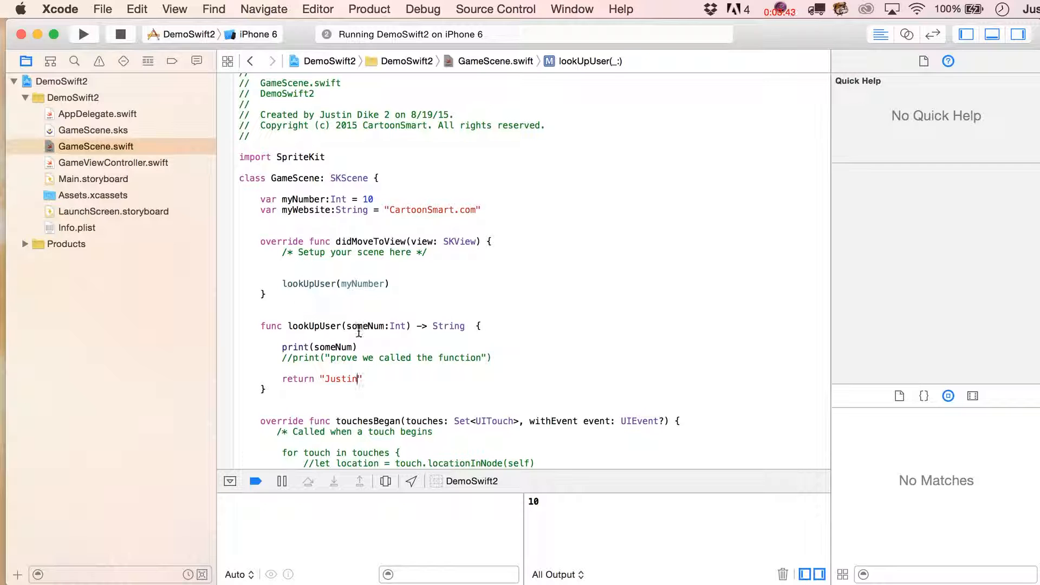
mouse_move(307, 364)
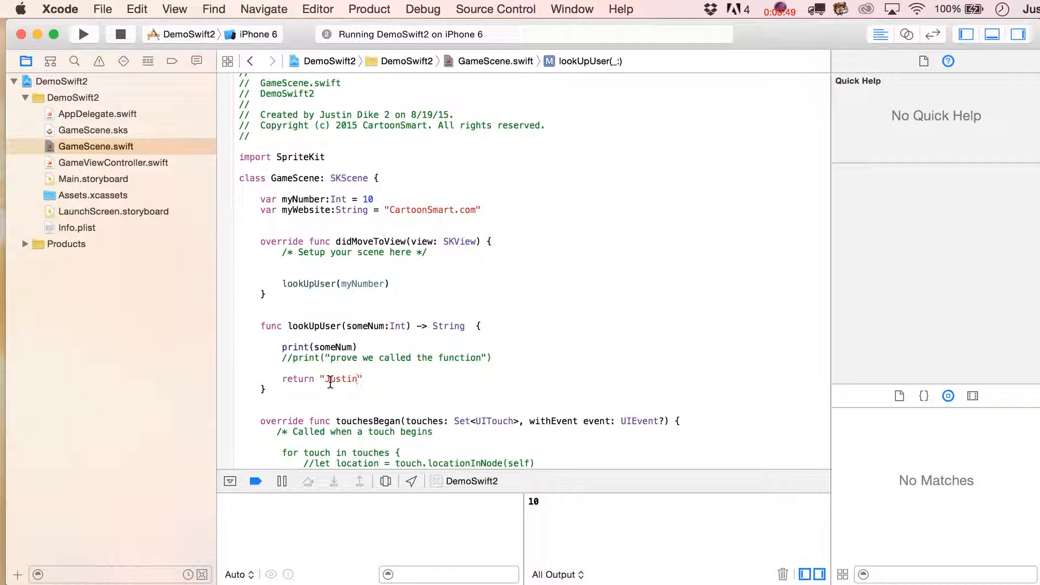
mouse_move(324, 398)
text(v)
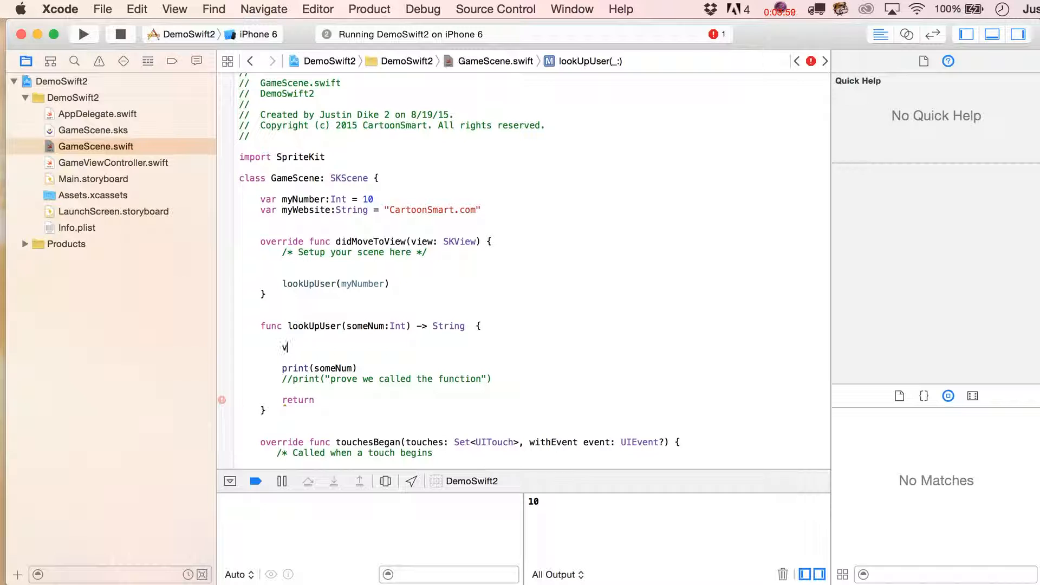
Declare var someUser:String = "" and return someUser from lookUpUser
text(ar)
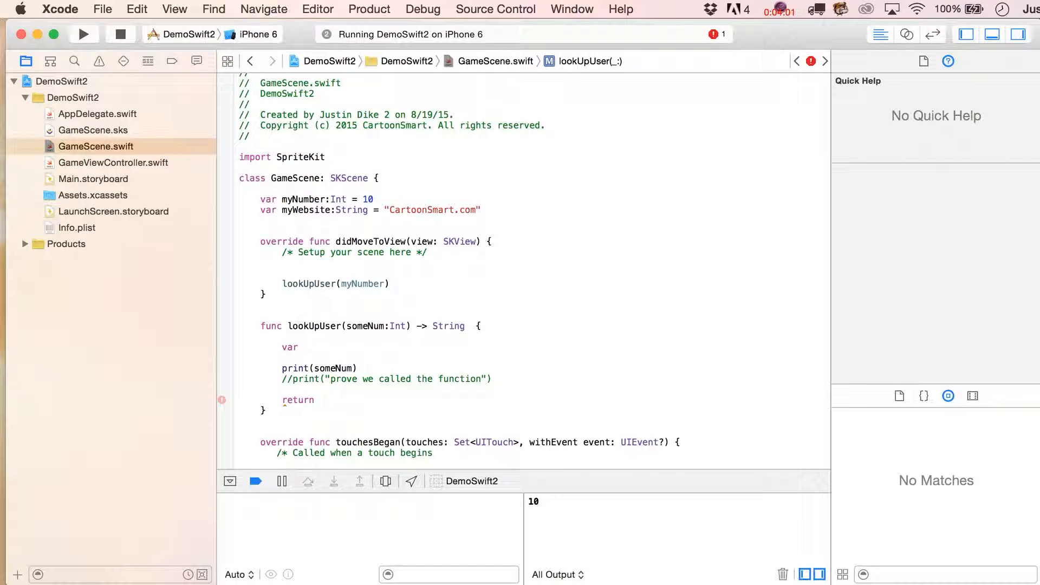
text(some)
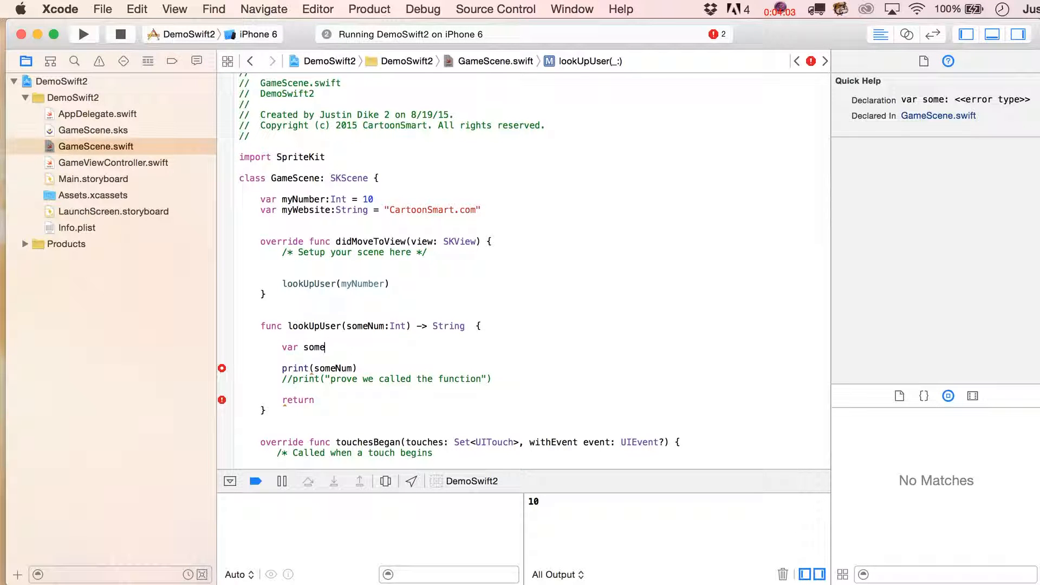
text(User:String)
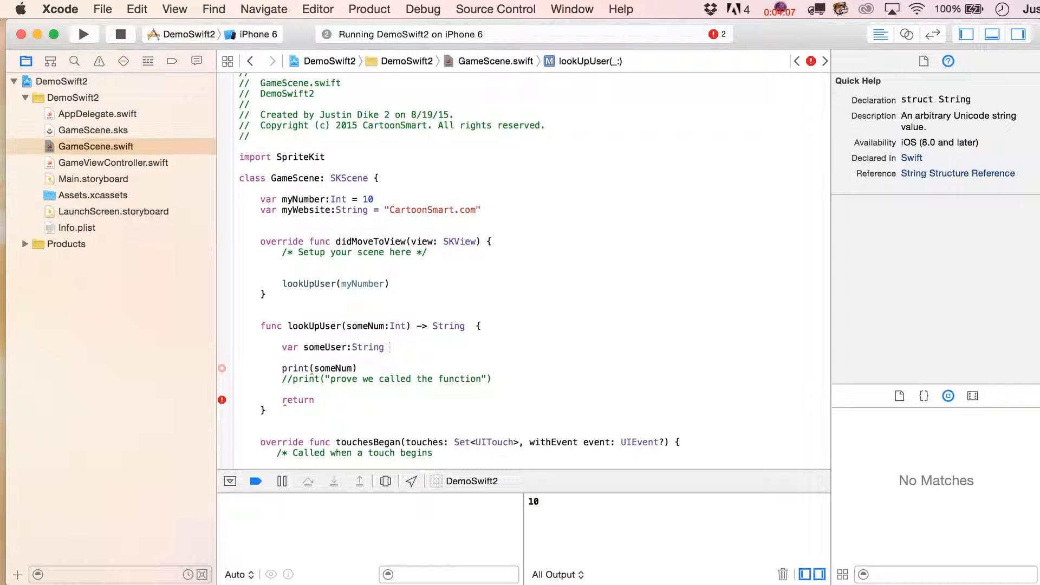
text(== "")
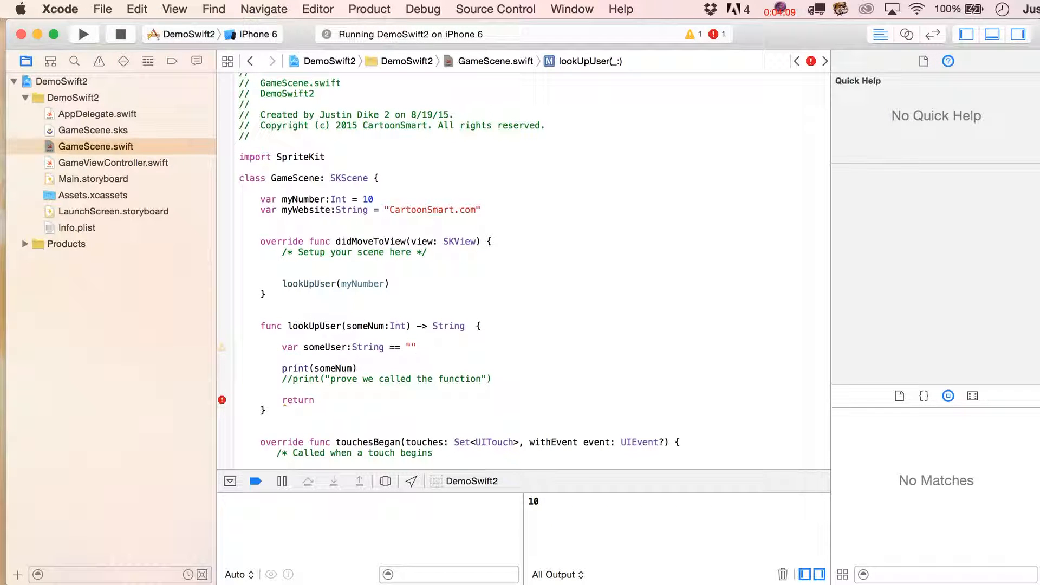
double_click(325, 347)
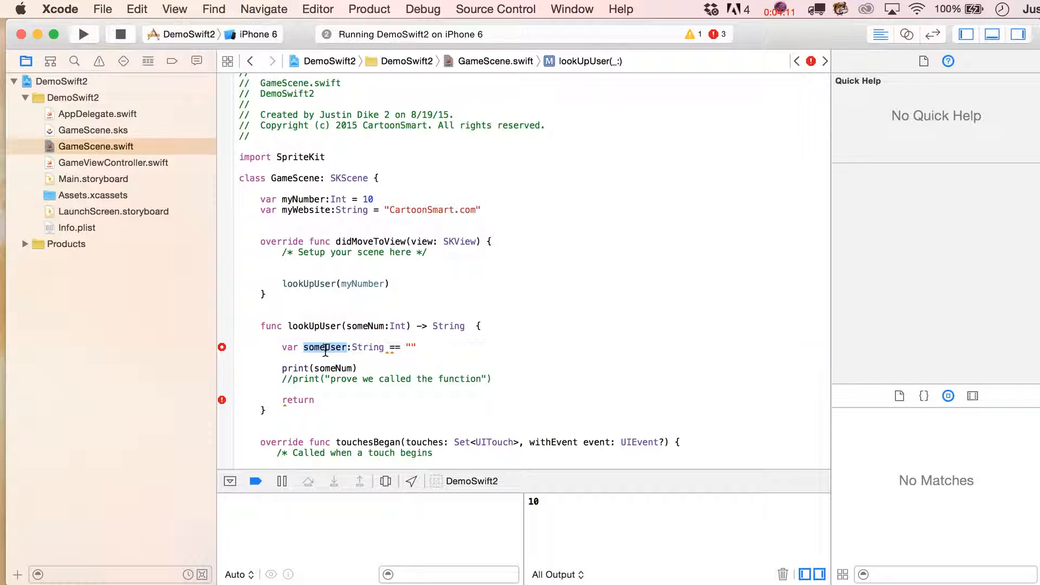
text(someUser)
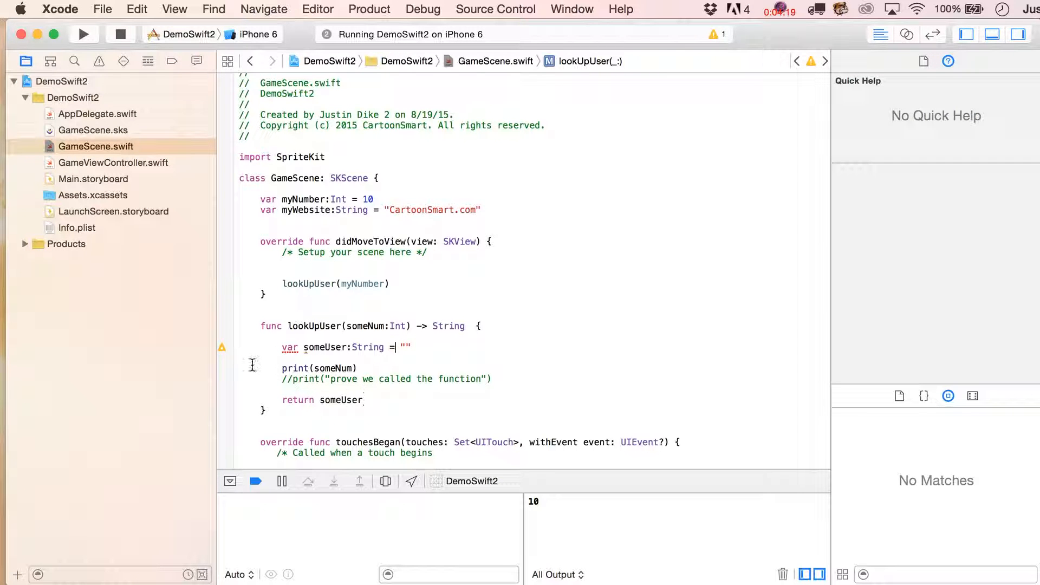
Apply the suggested let Fix-it for someUser, then revert it to var
click(221, 348)
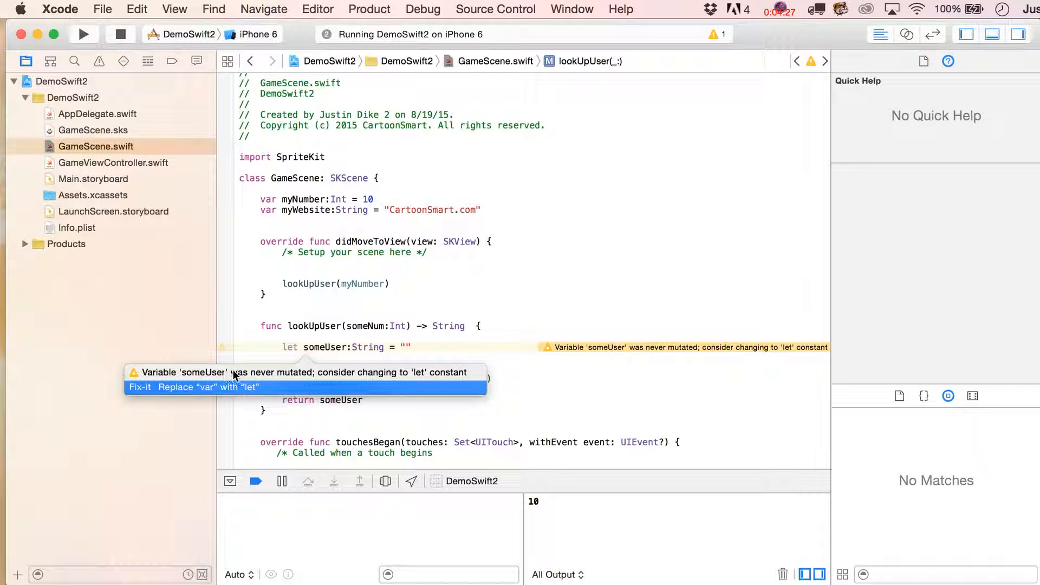
mouse_move(416, 378)
text(l)
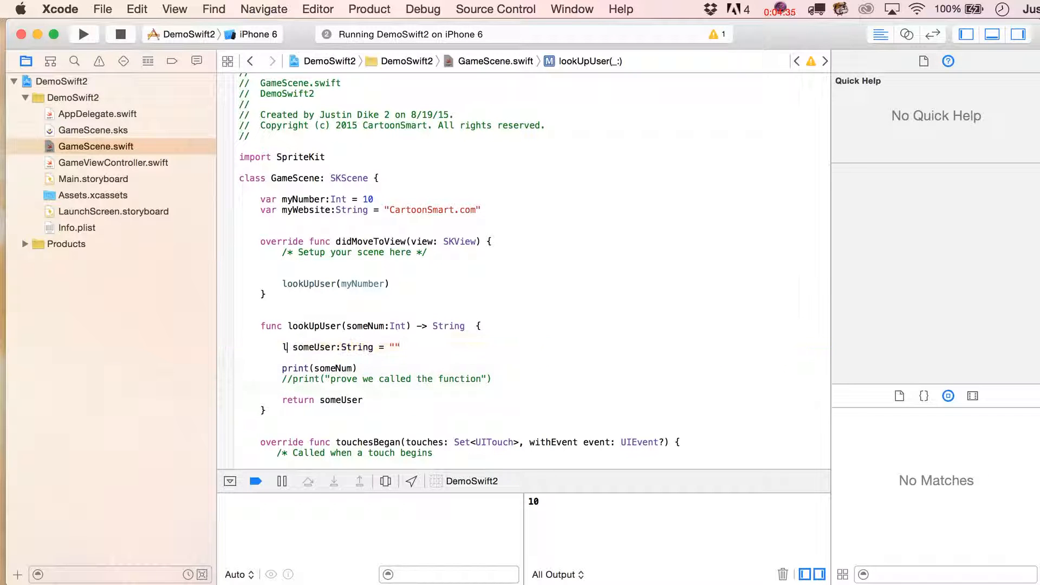
text(et)
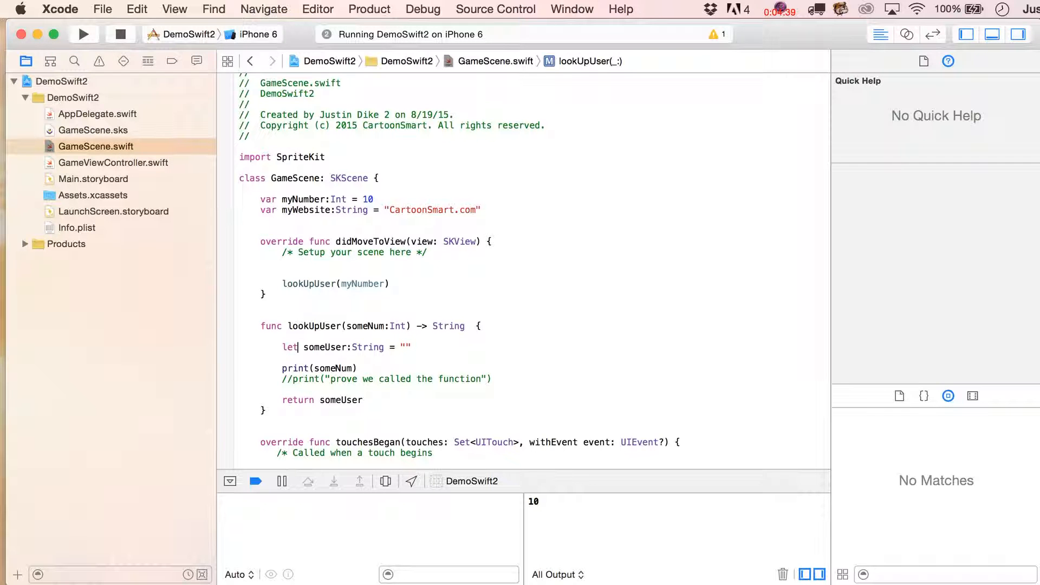
double_click(290, 347)
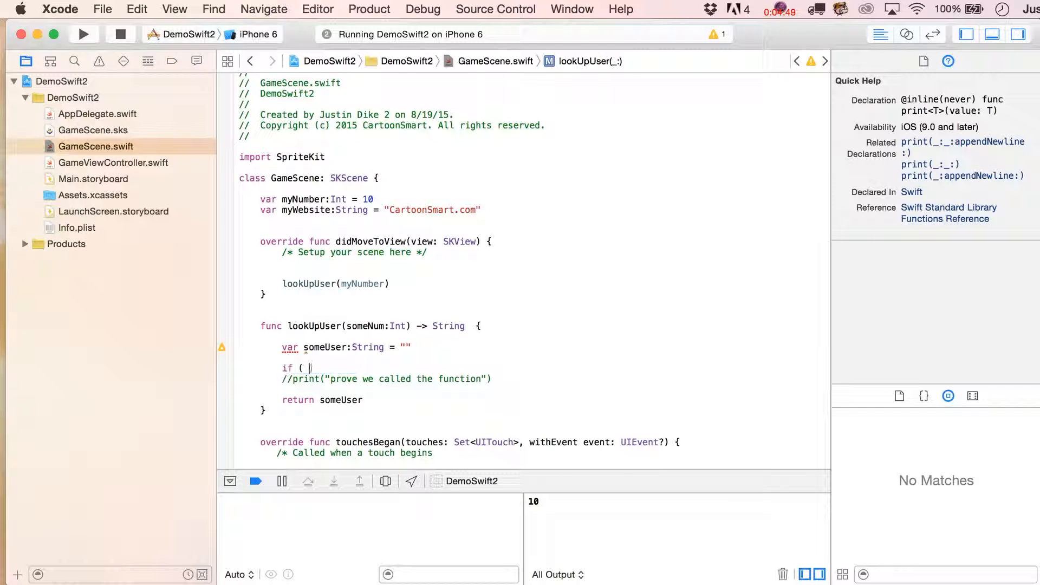
Write if (someNum == 10) setting someUser to "Justin", removing the commented print line
text(someNum)
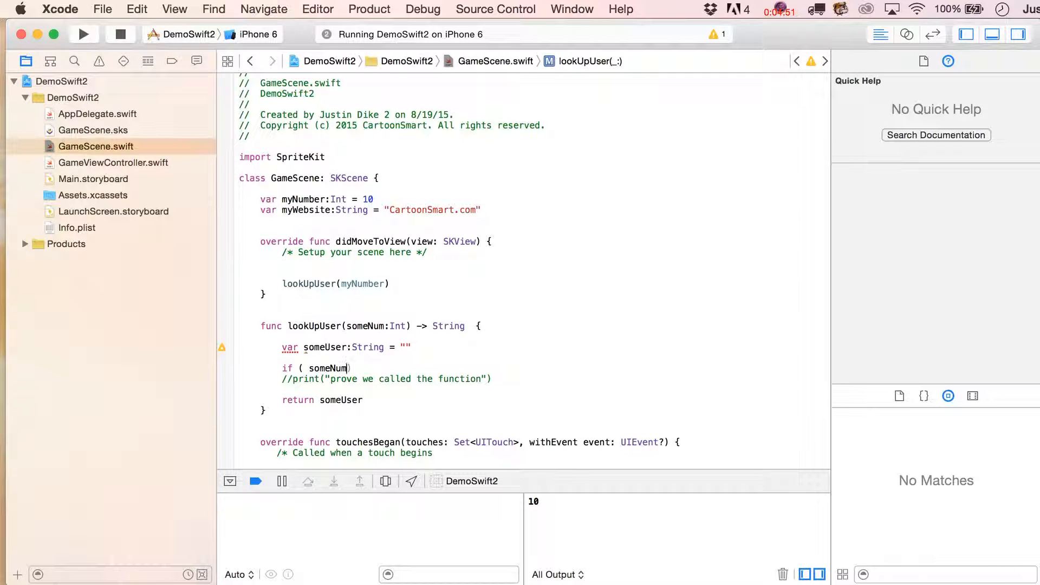
text(== 10)
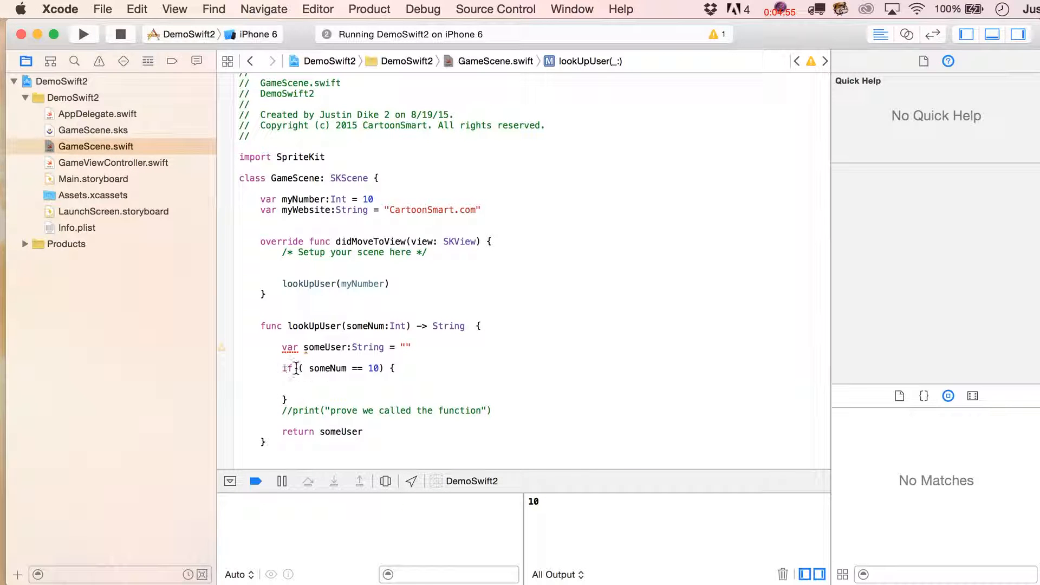
click(357, 368)
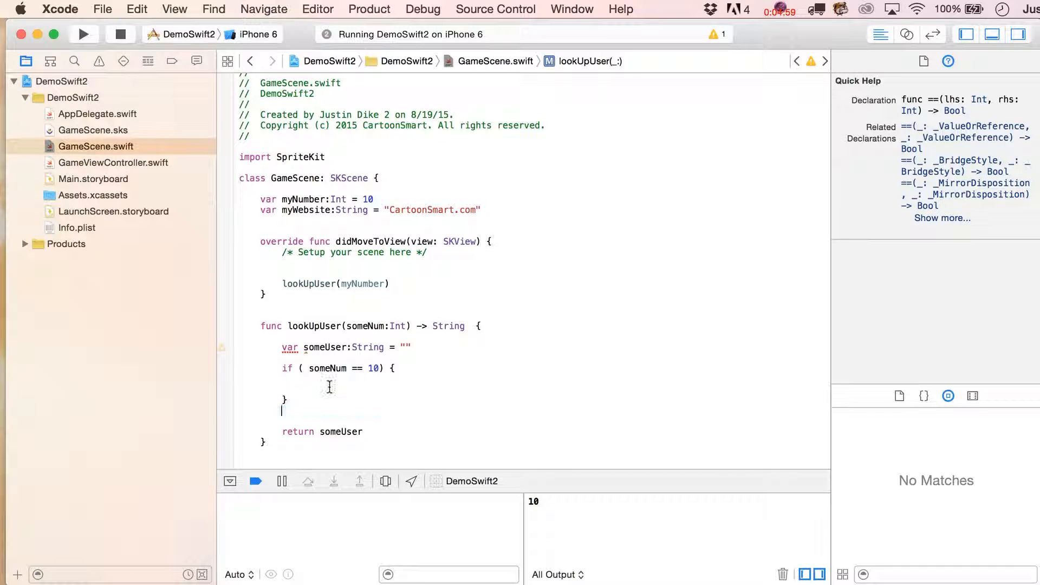
click(304, 390)
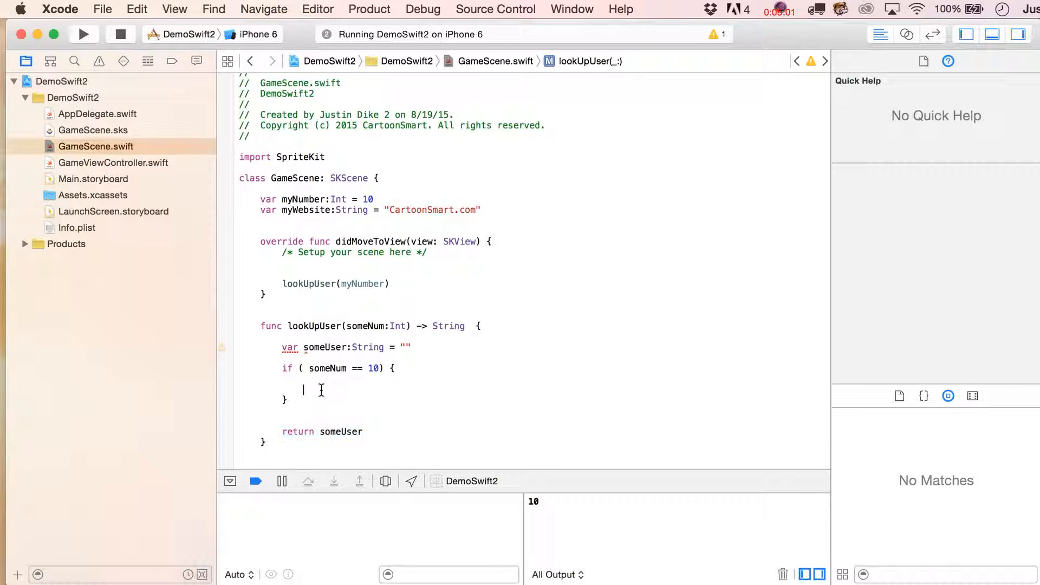
text(return someUser)
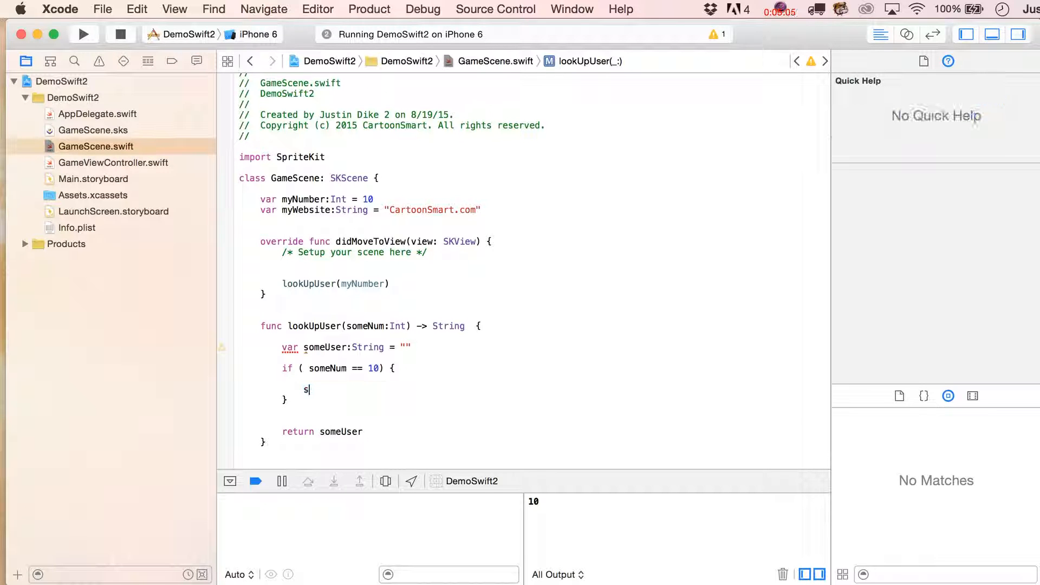
text(omeUser)
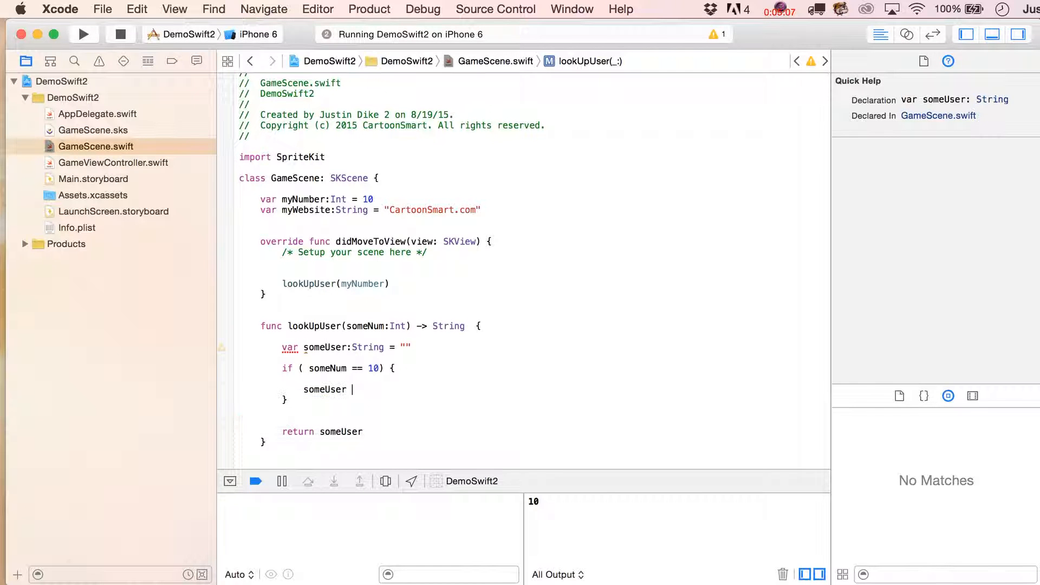
text(= "Justin")
click(285, 398)
text( else if ( someNum > 10) {)
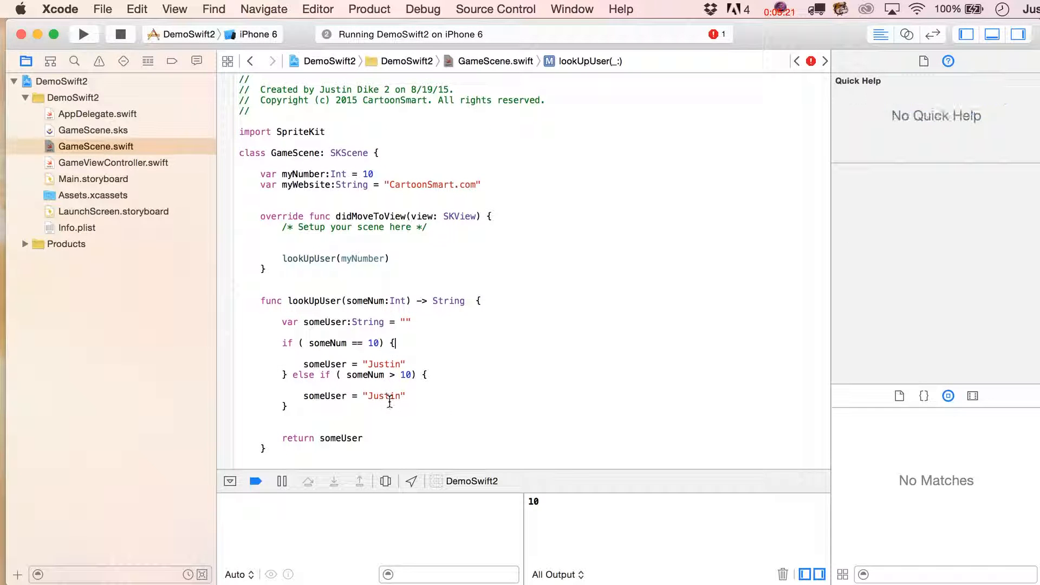
Add else if (someNum > 10) setting someUser to "All other users"
text(All other)
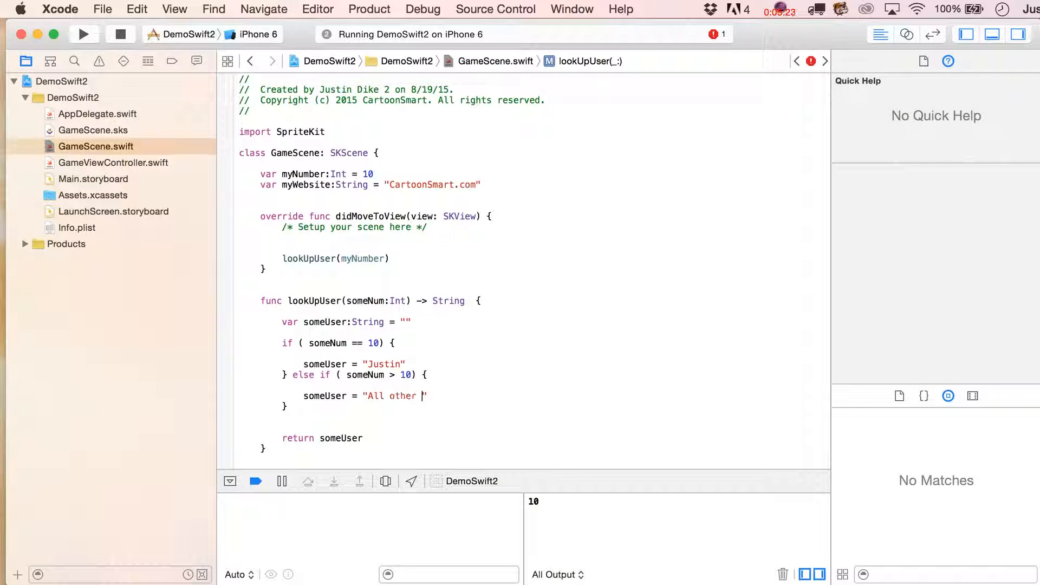
text(users)
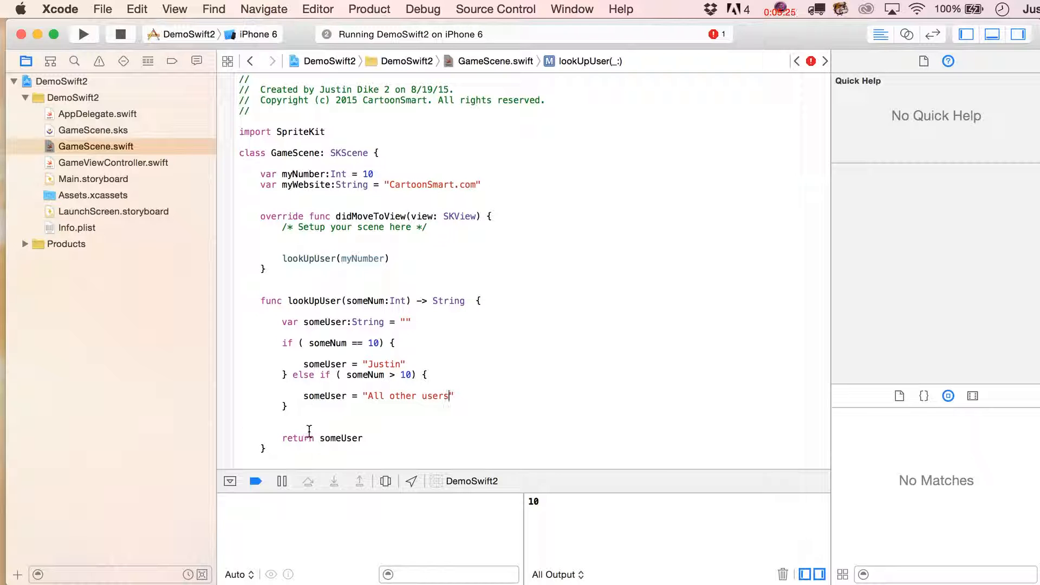
scroll(down, 3)
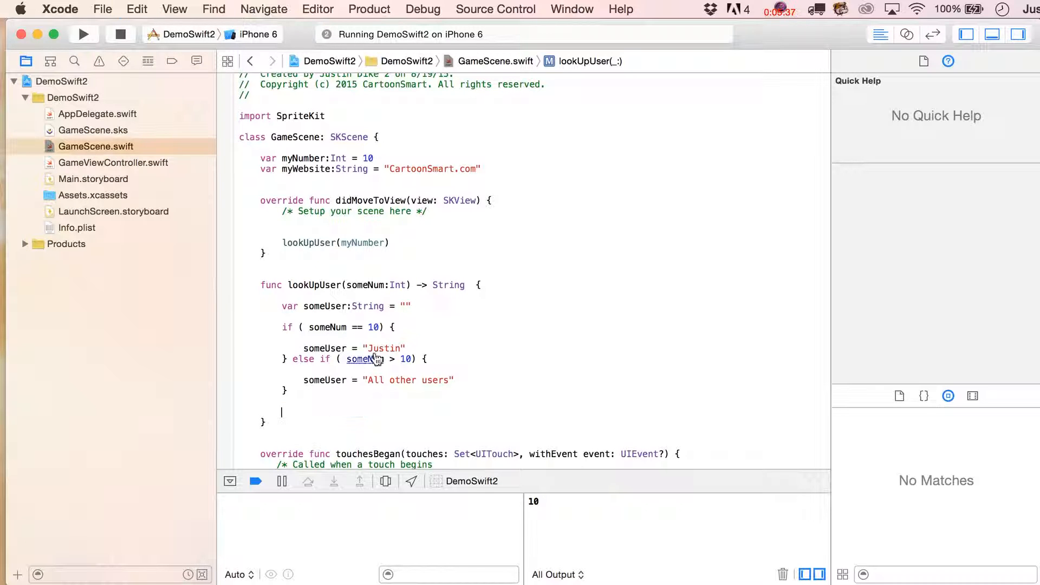
Move return someUser out of the branches into one return after the if/else-if
text(return someUser)
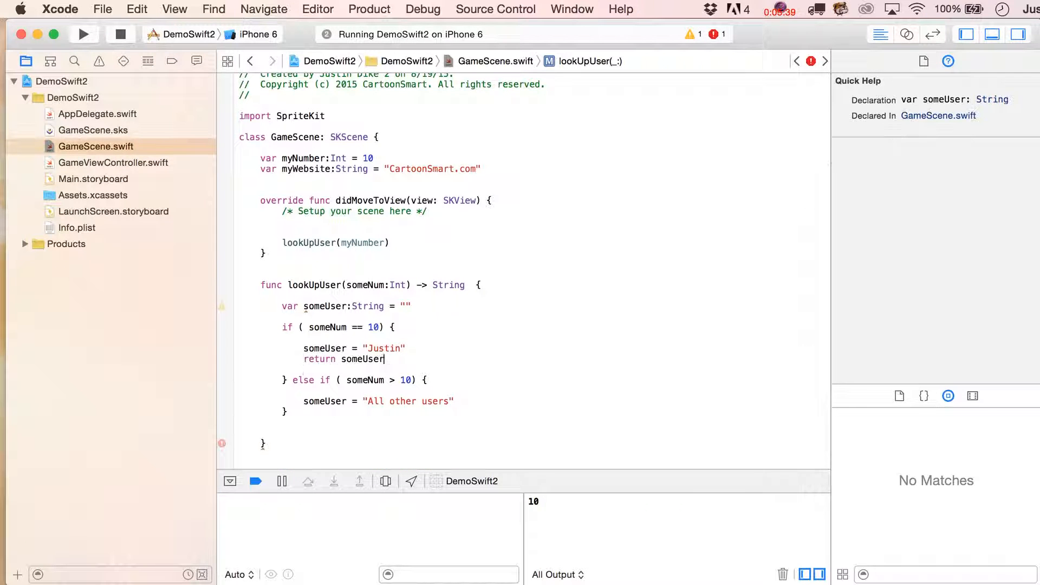
text(return someUser)
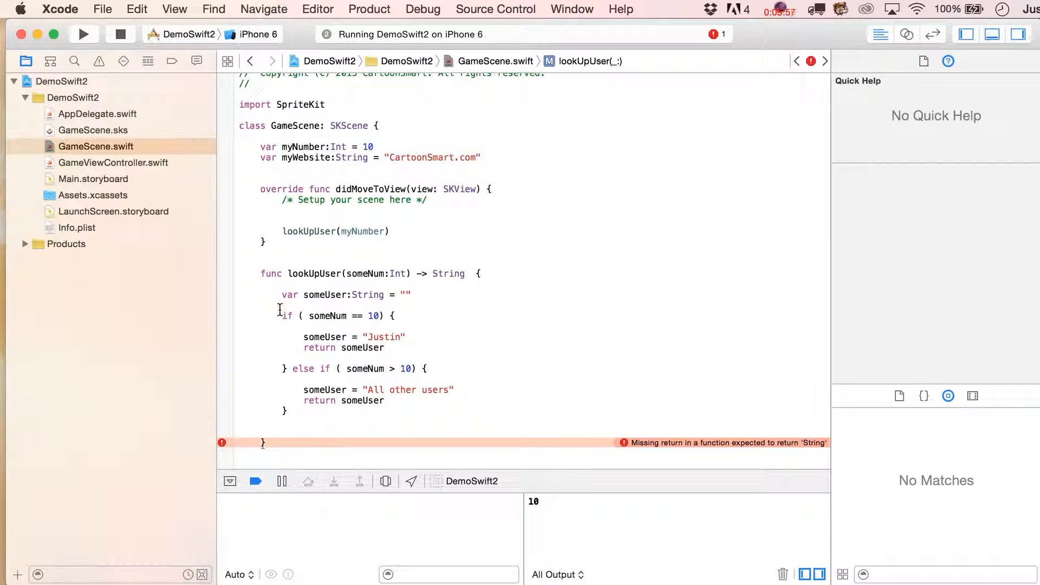
drag(281, 316, 425, 368)
text( else {)
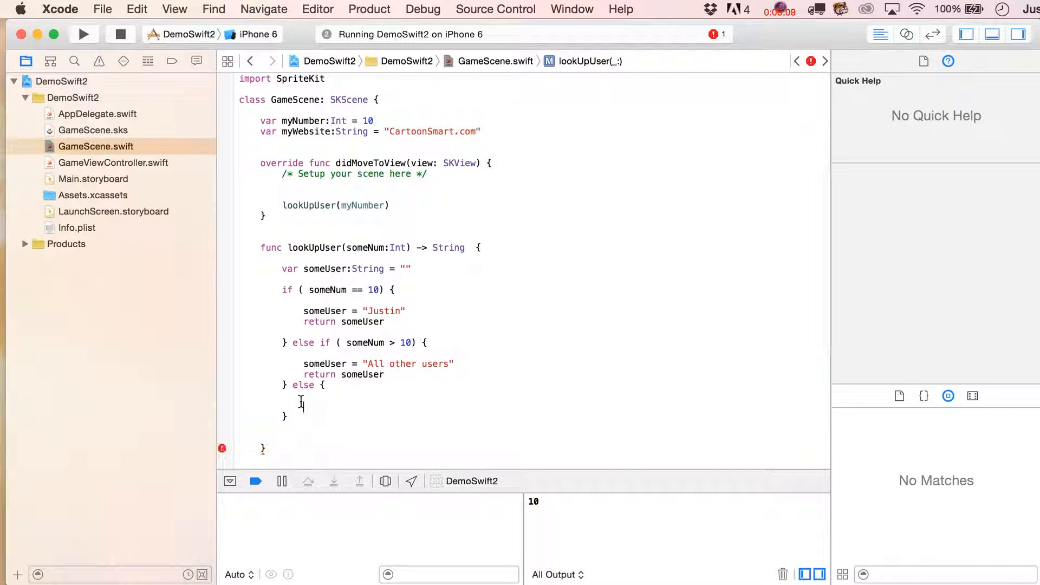
text(return someUser)
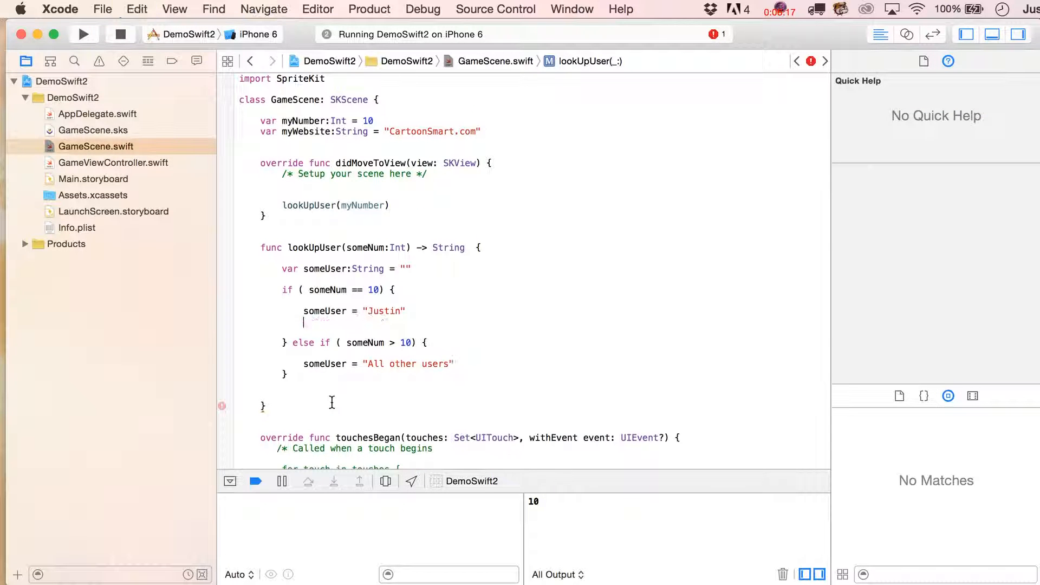
text(return someUser)
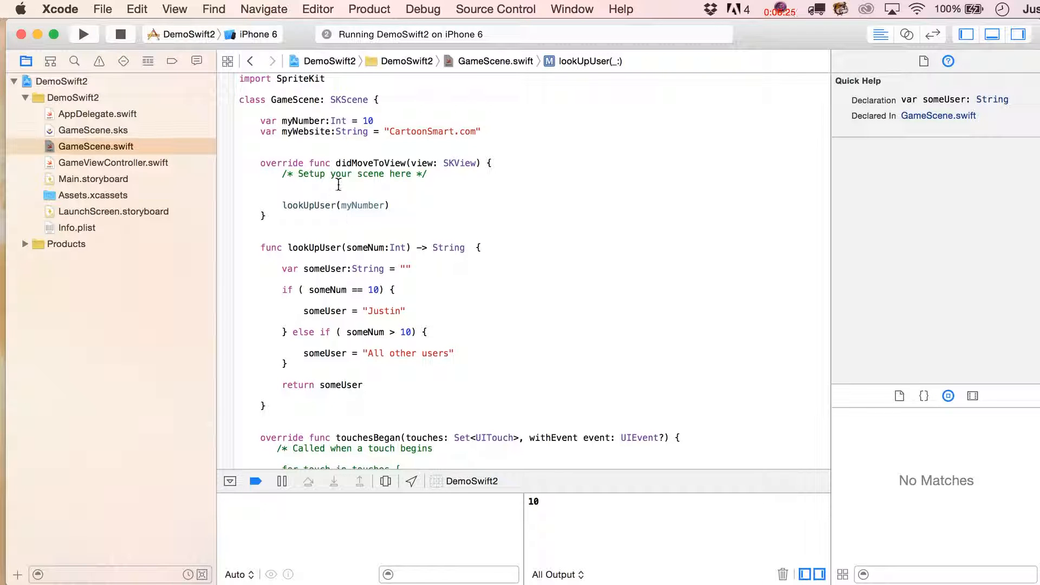
Set myNumber to 11 and print lookUpUser(myNumber), showing "All other users"
click(363, 385)
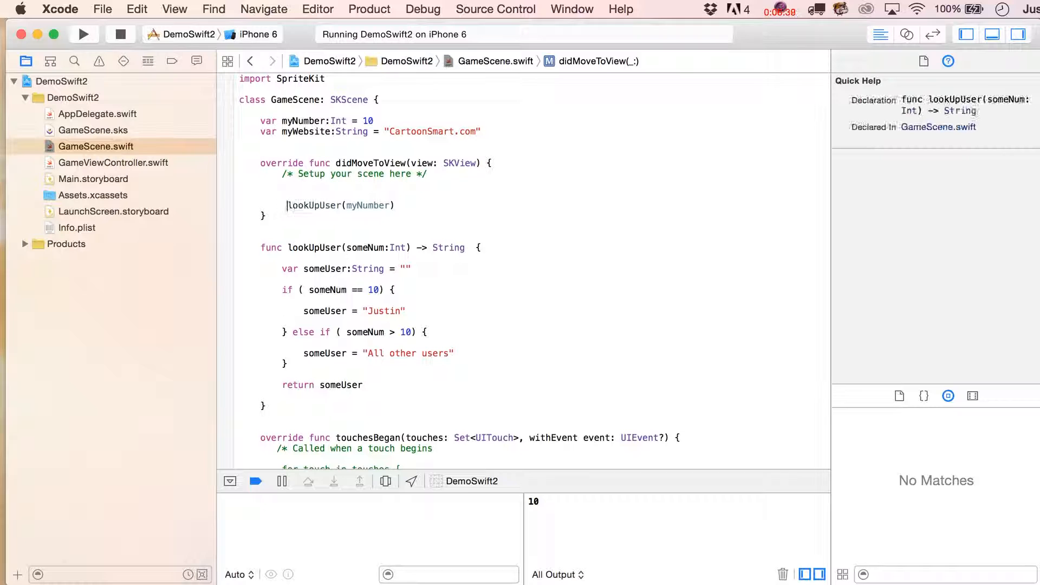
text(print()
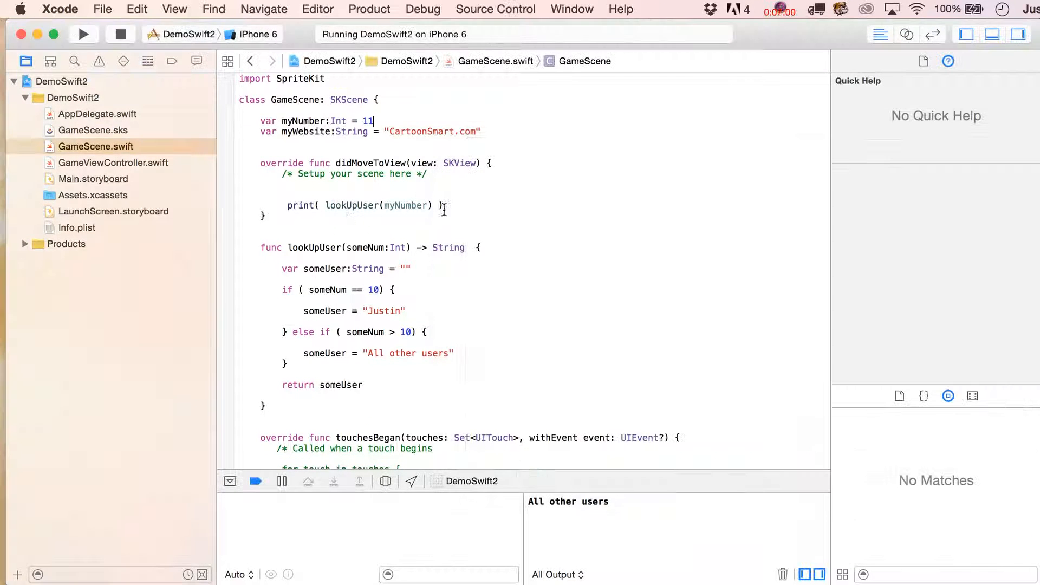
mouse_move(300, 206)
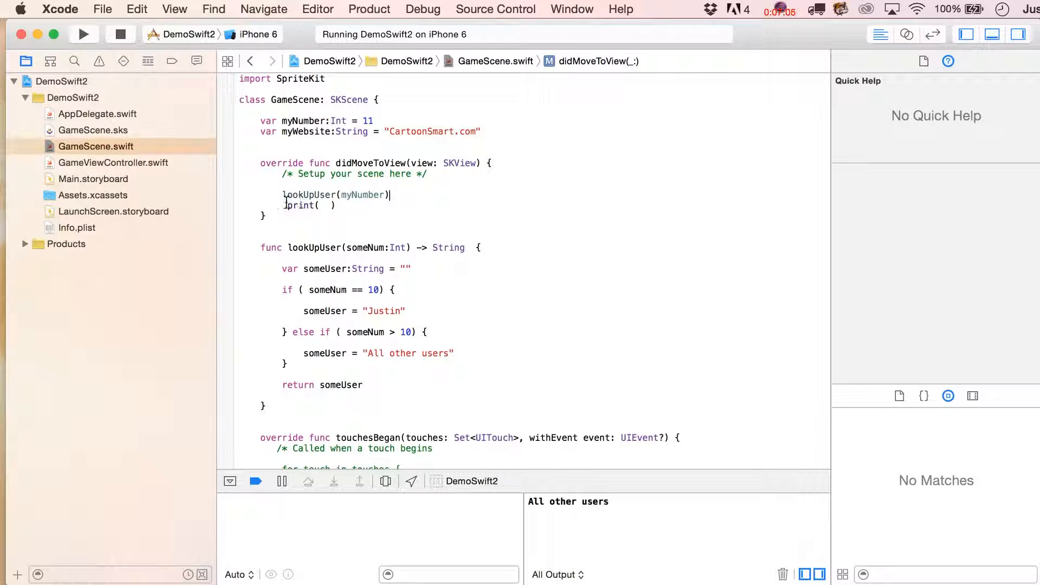
Store the call's result in let myUserName:Int and print myUserName
text(let)
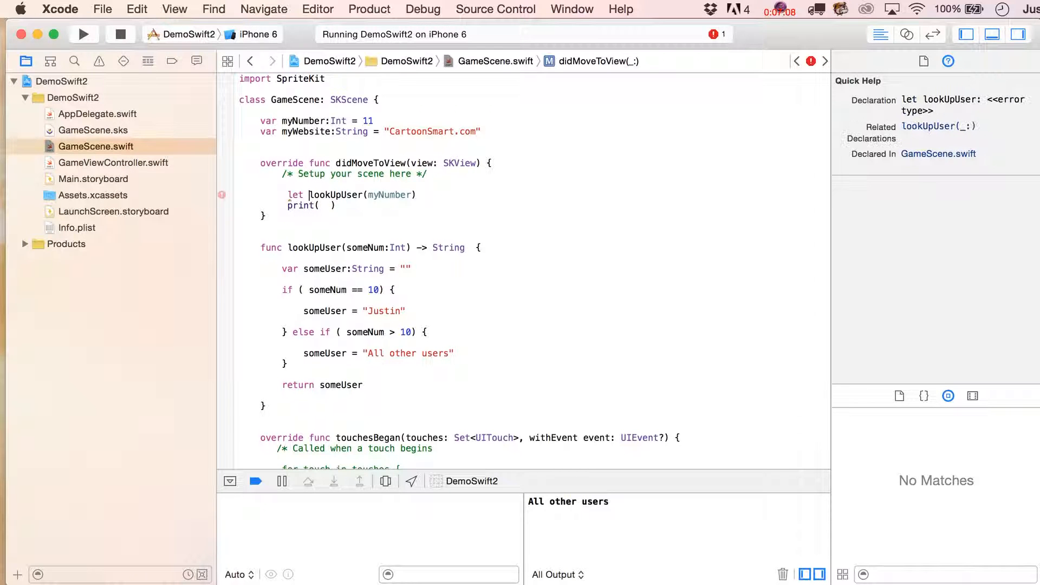
text(myUserNam)
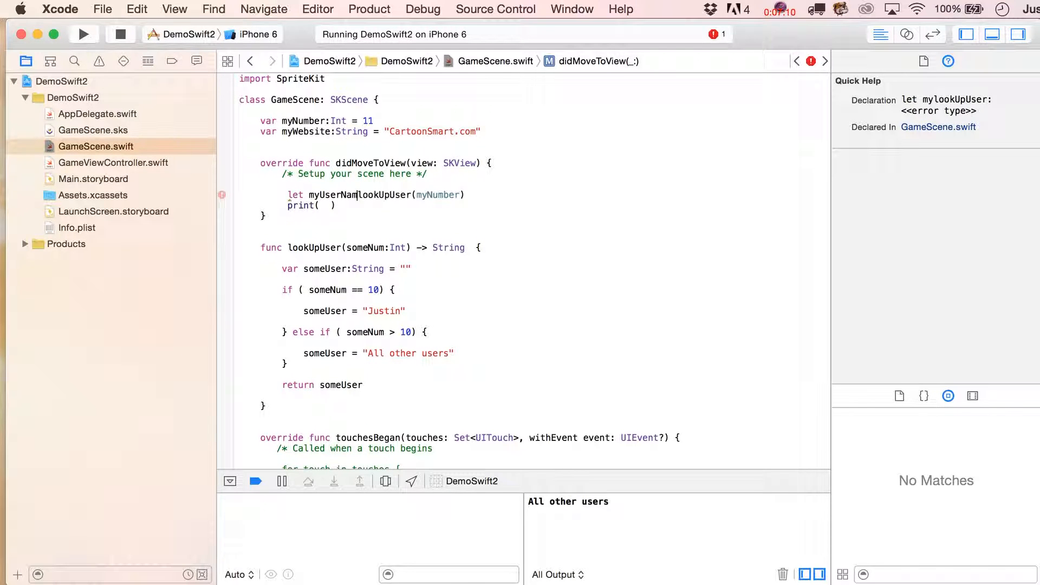
text(:String =)
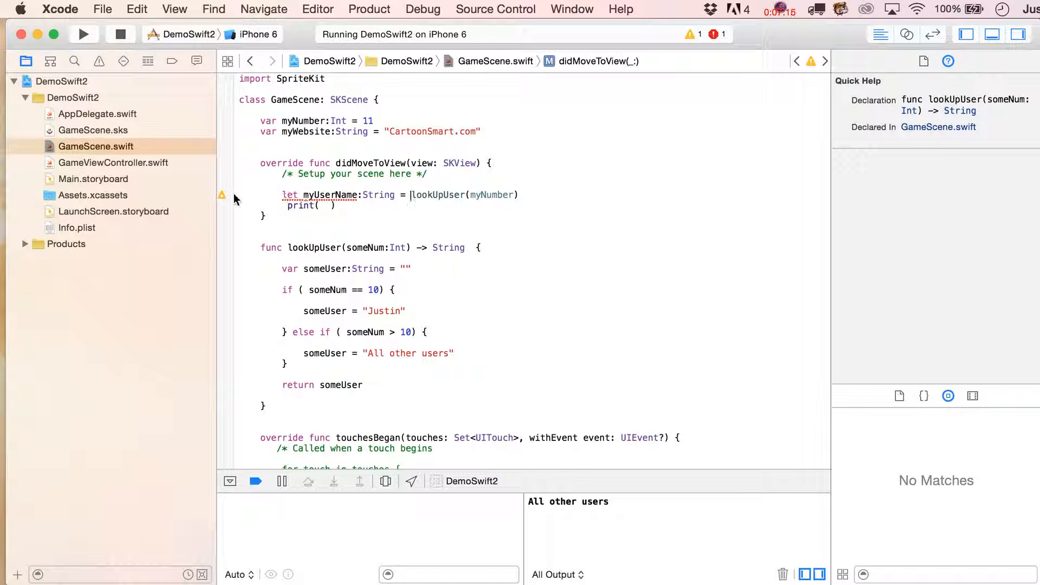
click(330, 195)
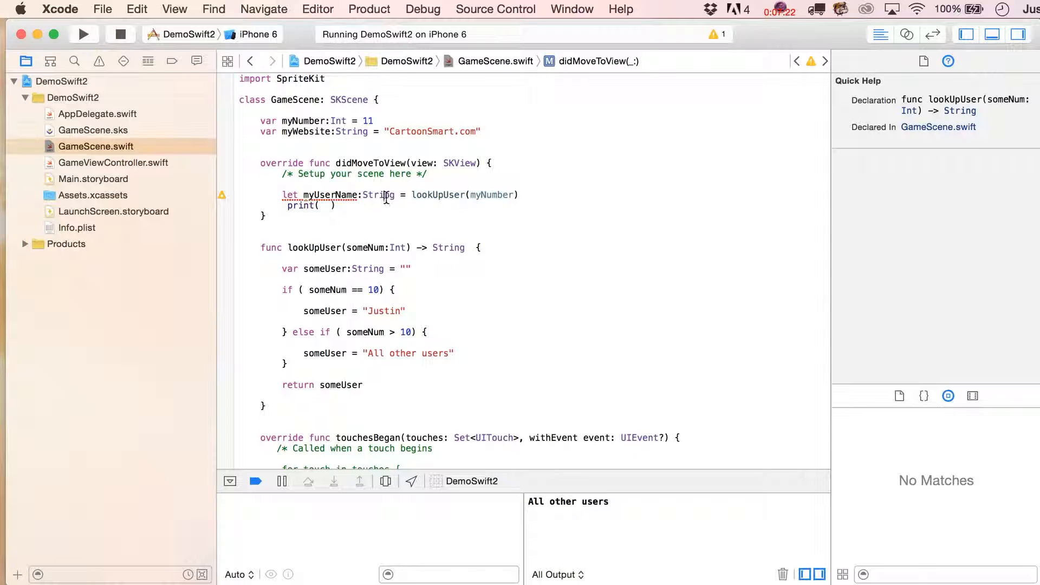
text(myUserName)
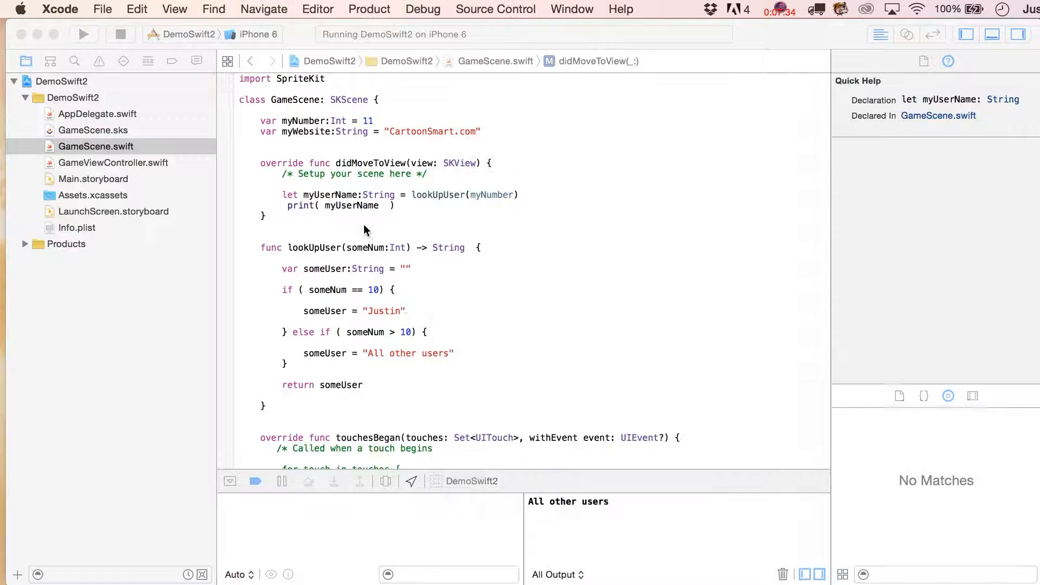
text(Int)
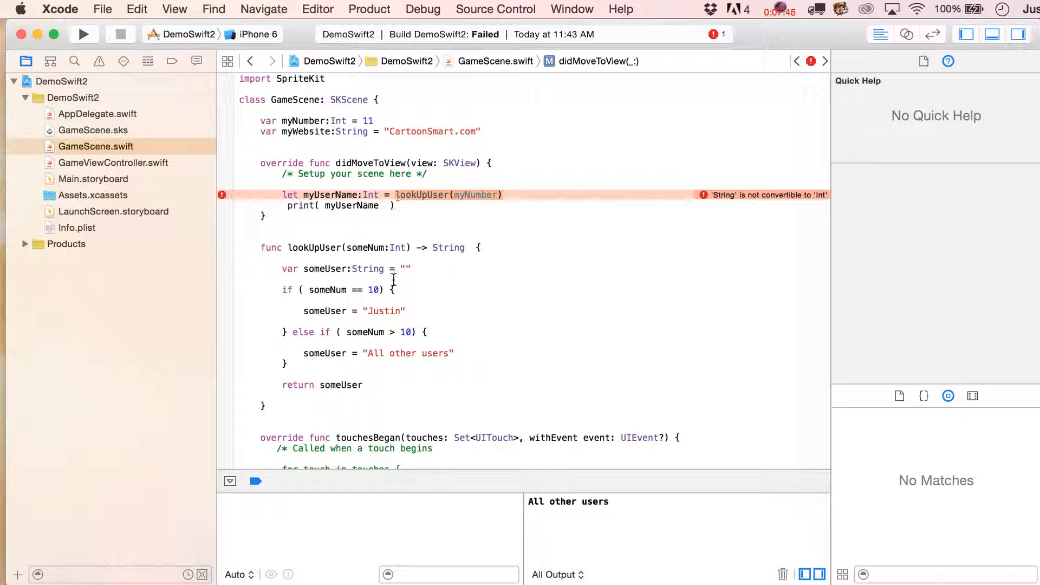
Change myUserName's type annotation from Int to String to match lookUpUser's return type, and rerun
click(423, 195)
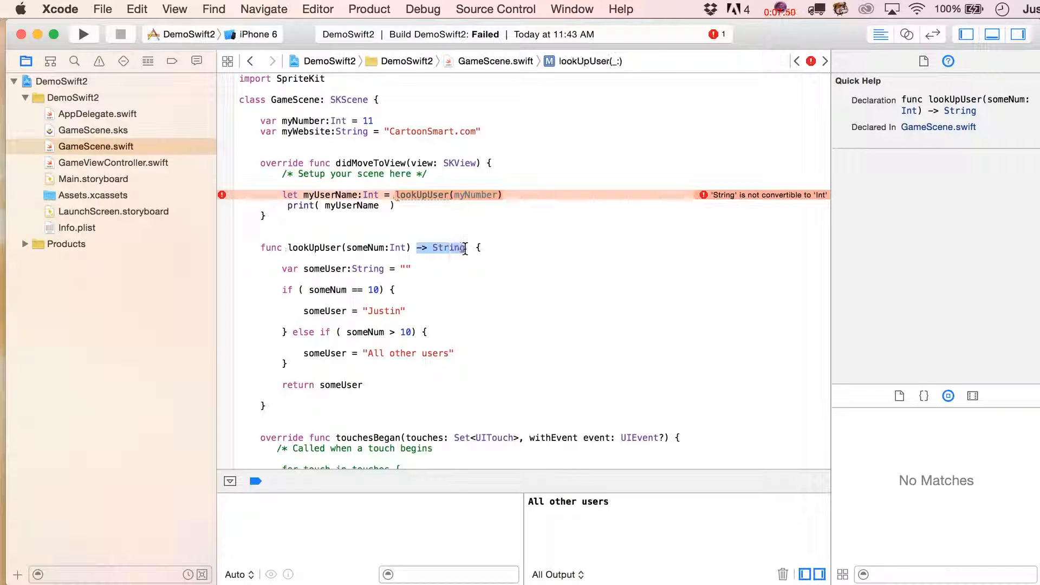
click(372, 194)
text(String)
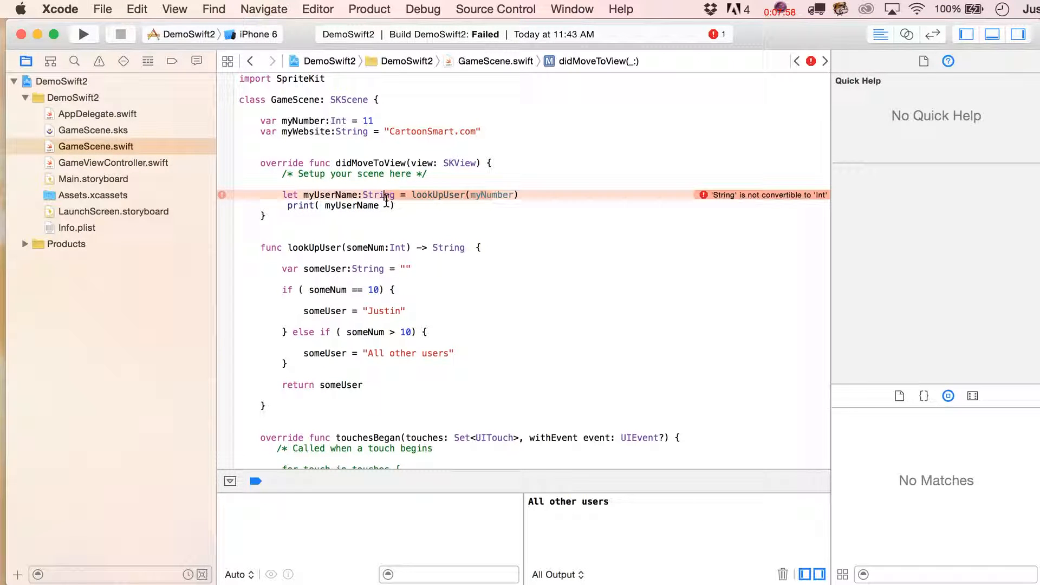
click(379, 195)
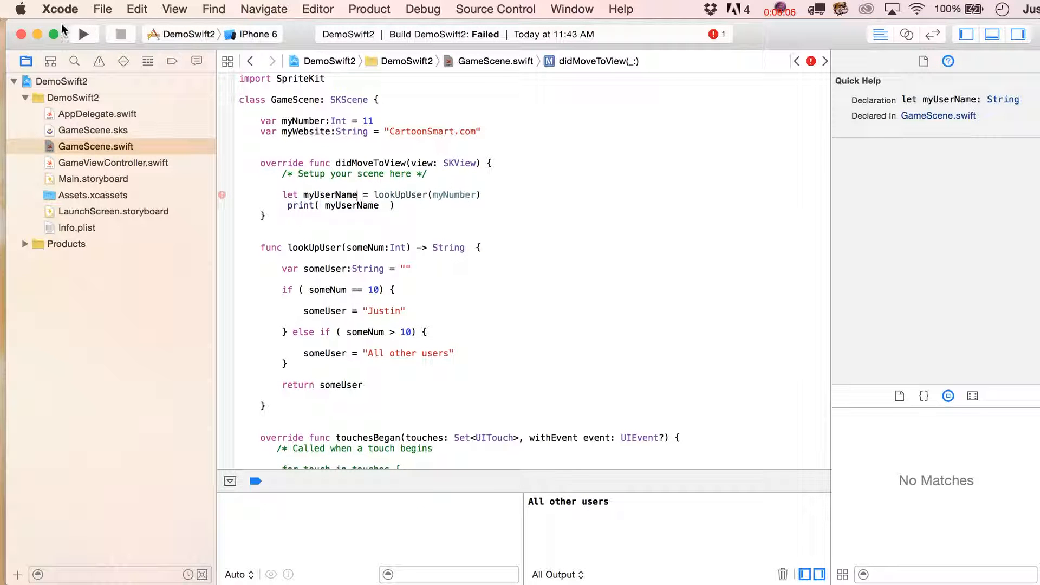
click(84, 33)
text(:)
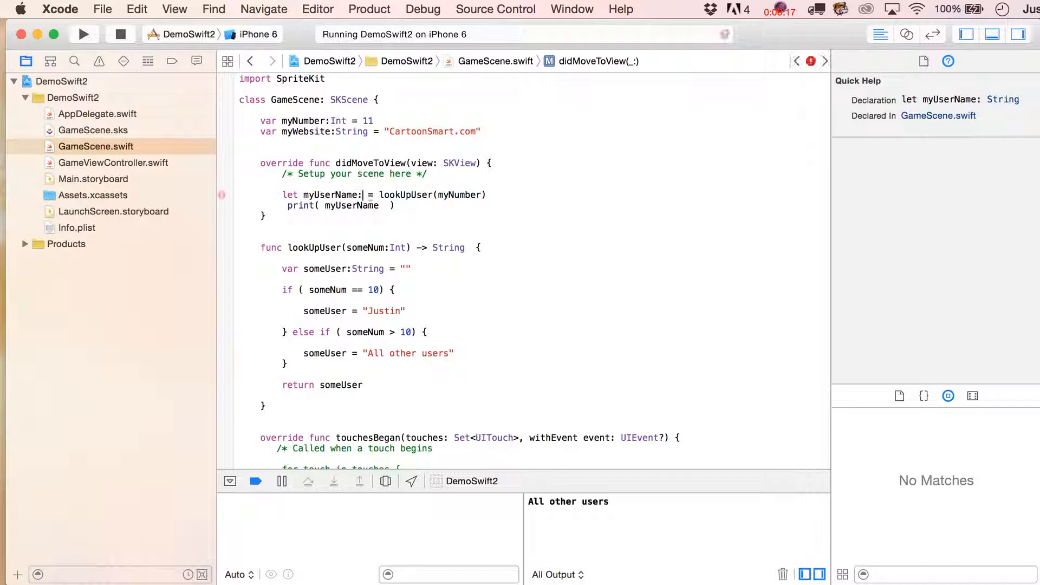
text(String)
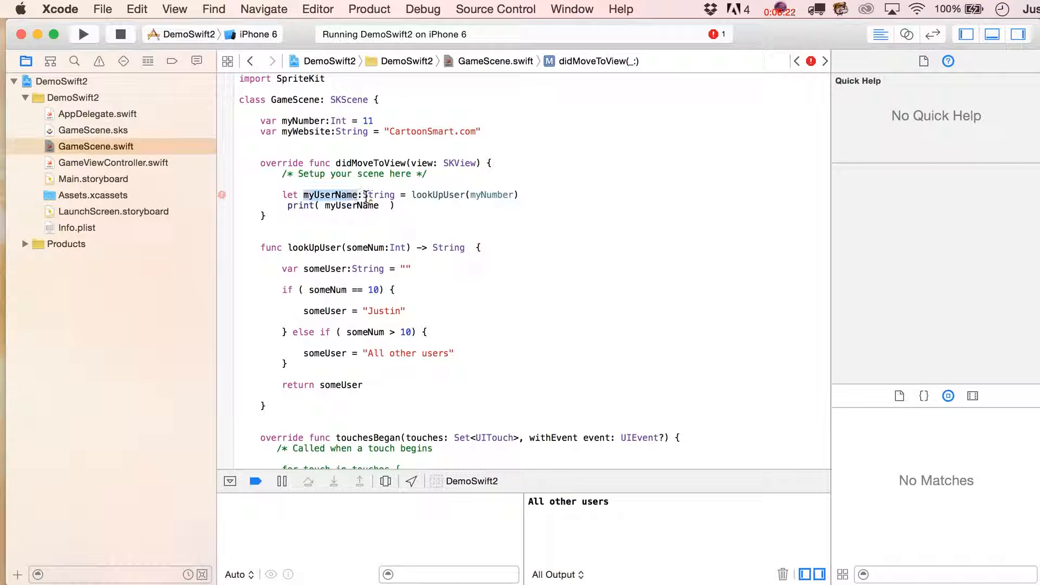
click(378, 194)
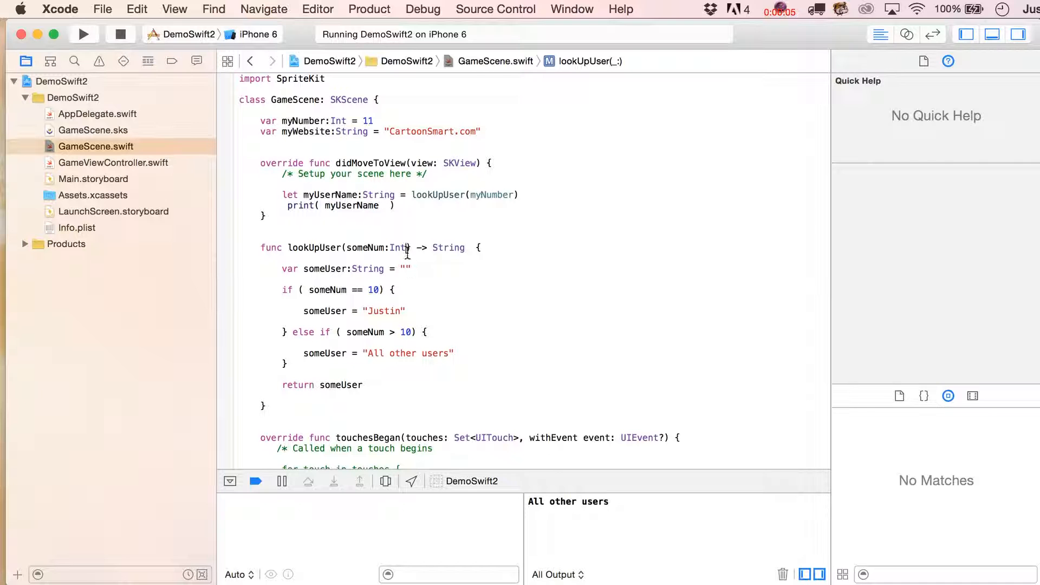
Add an addOnThis:String parameter to lookUpUser and pass addOnThis:"is a dork" in the call
click(399, 248)
text(, )
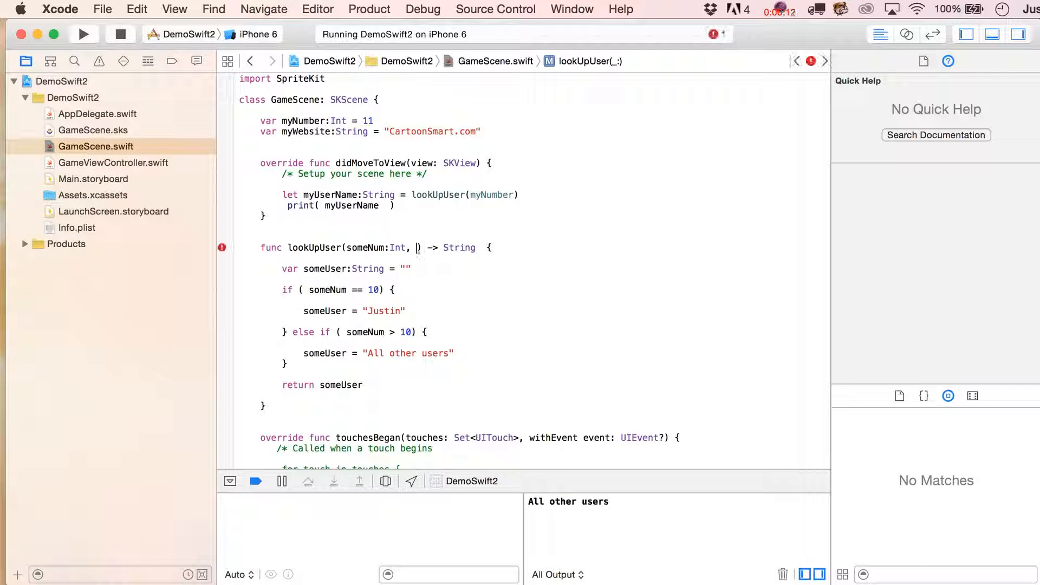
text(addr)
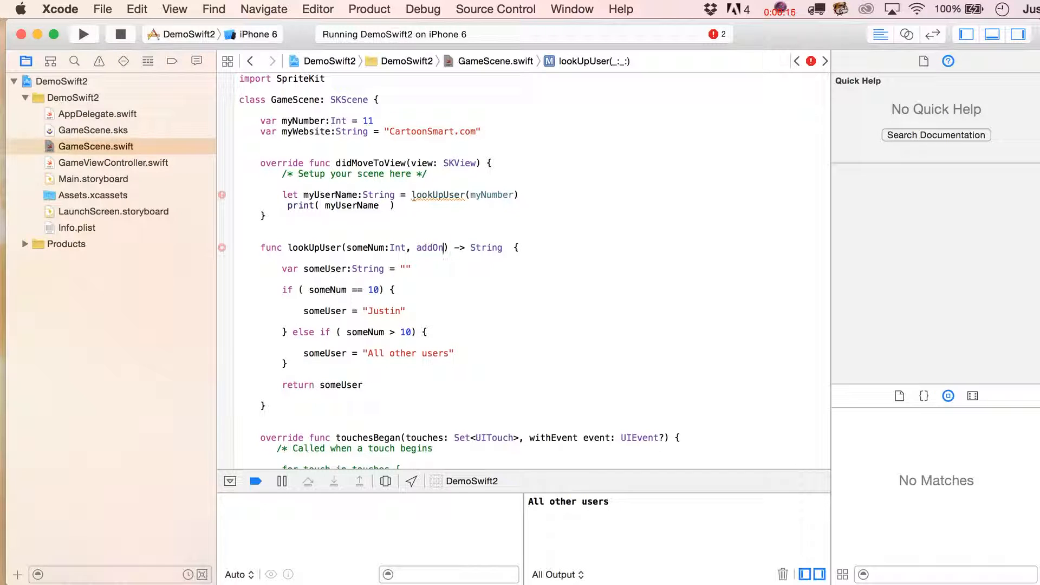
text(This)
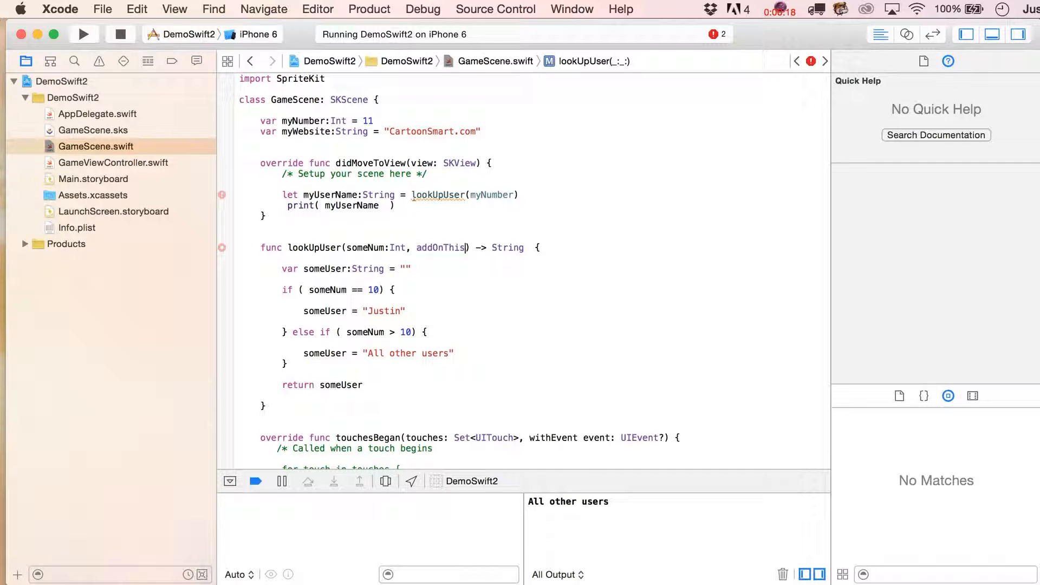
text(:String)
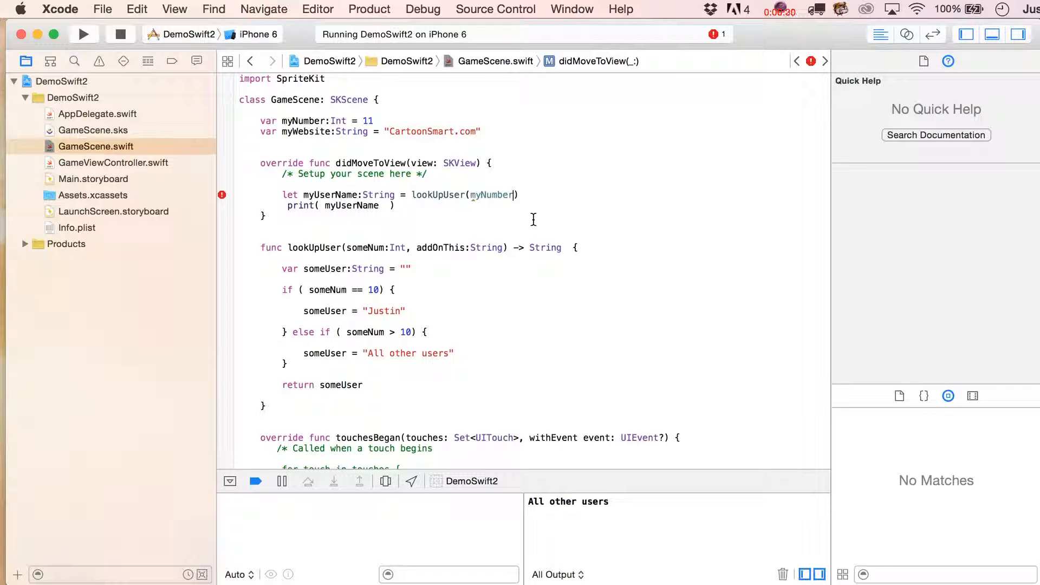
text(,)
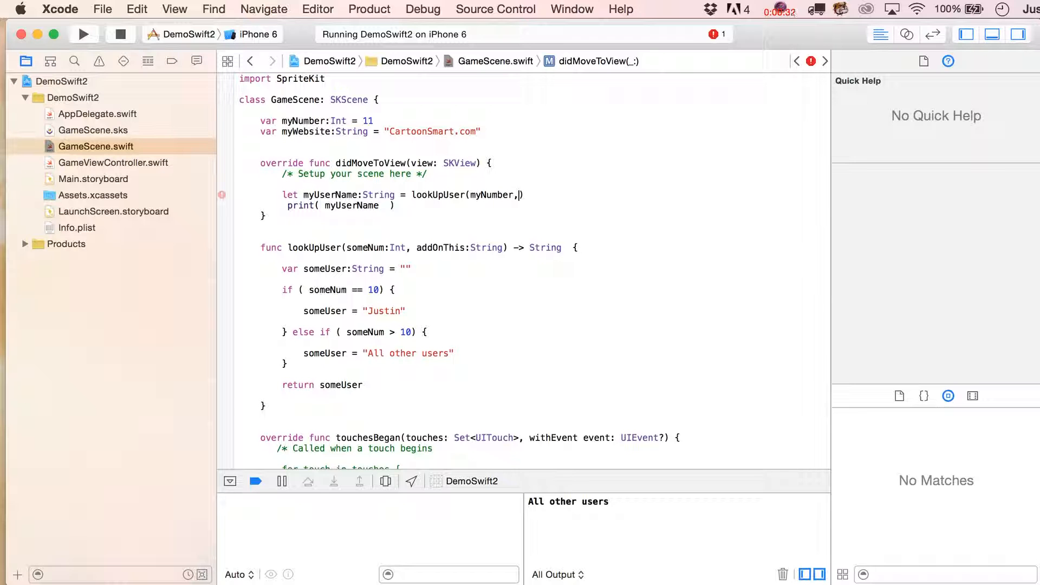
text(addOnThis)
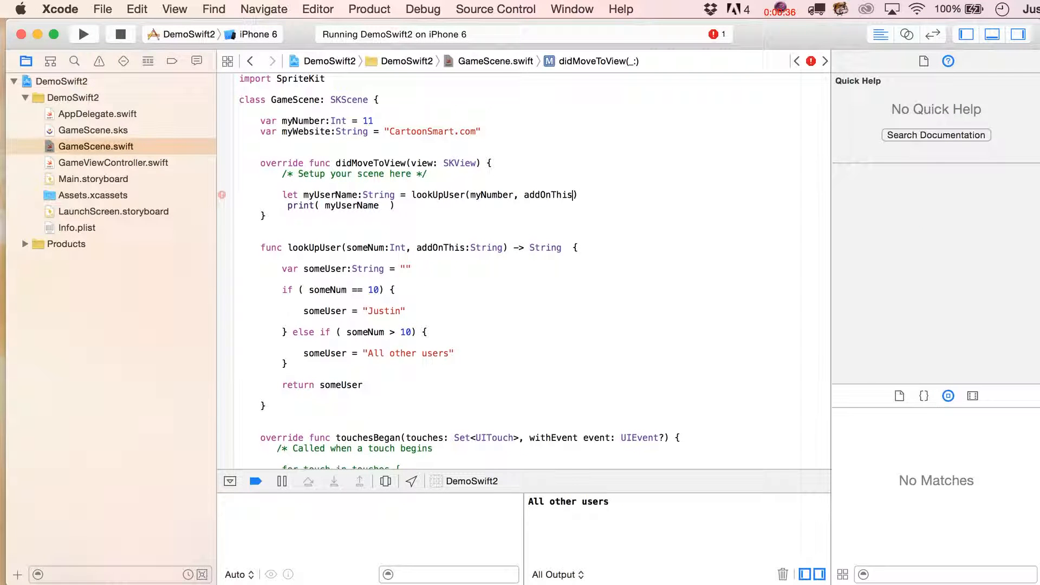
text(:")
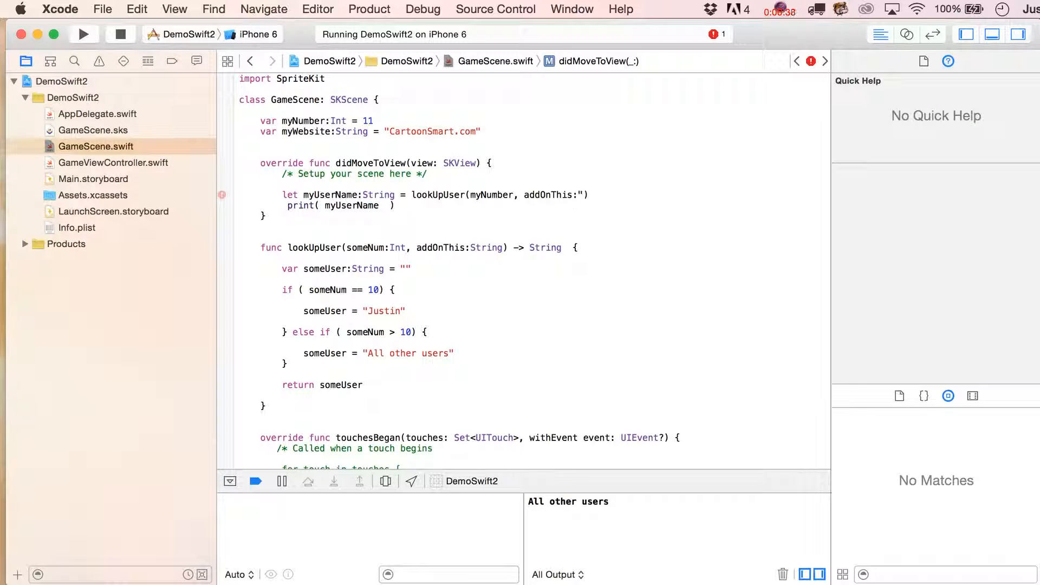
text(is a dork)
text( + add)
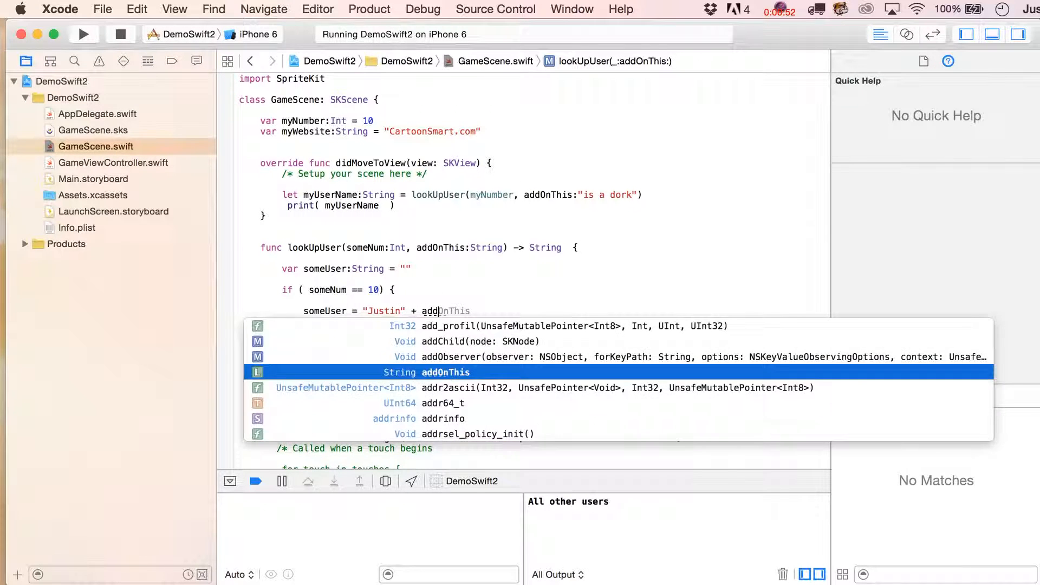
Append addOnThis to Justin's name with a leading space, run, and add a signature comma
key(return)
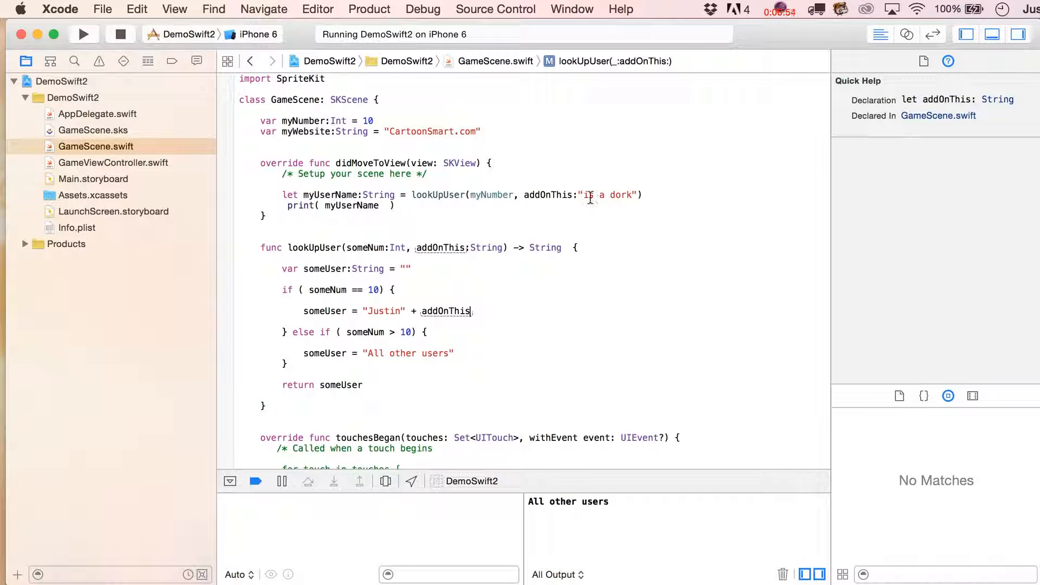
double_click(607, 195)
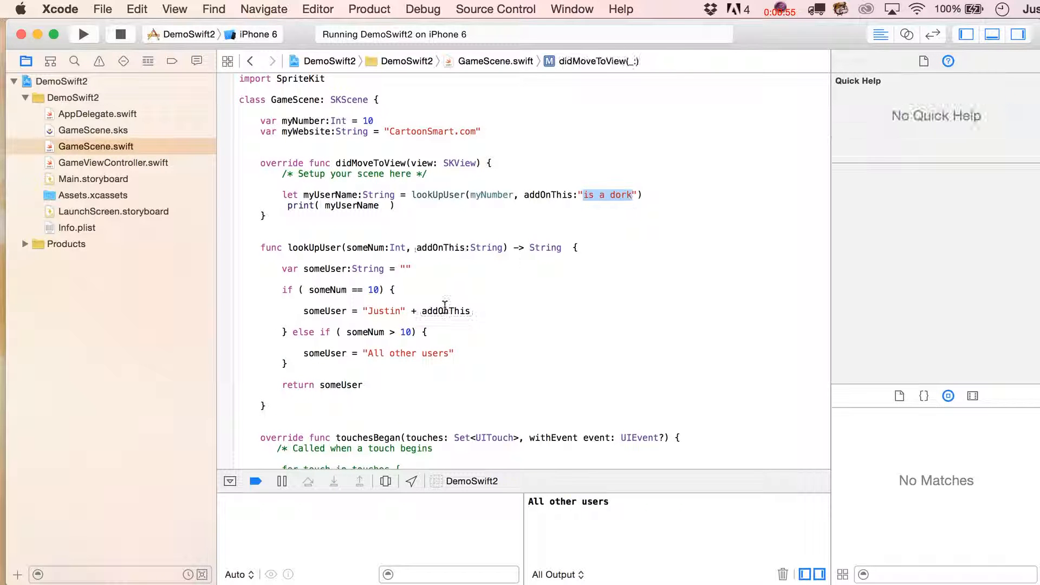
click(445, 311)
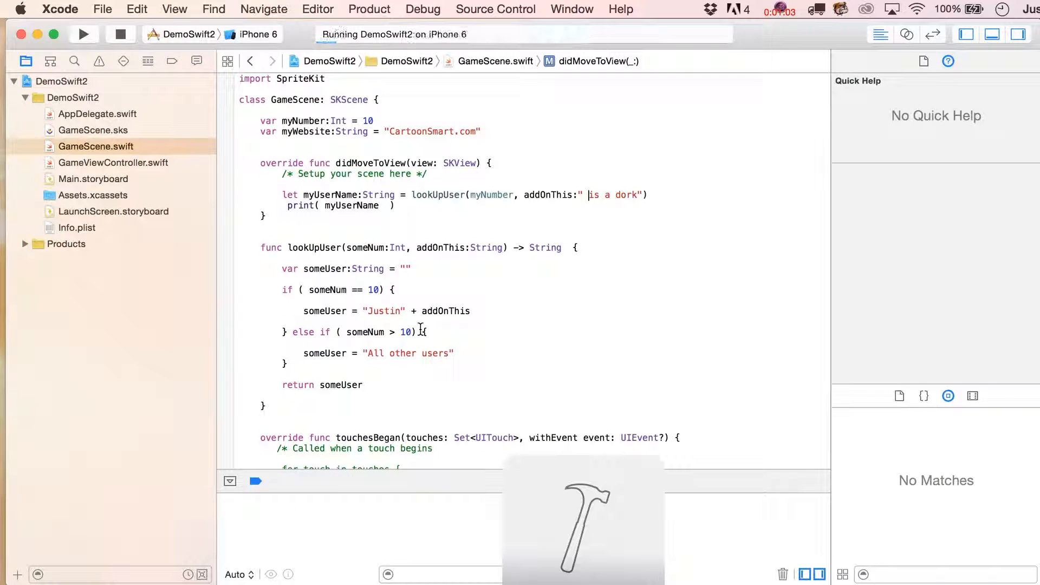
click(84, 34)
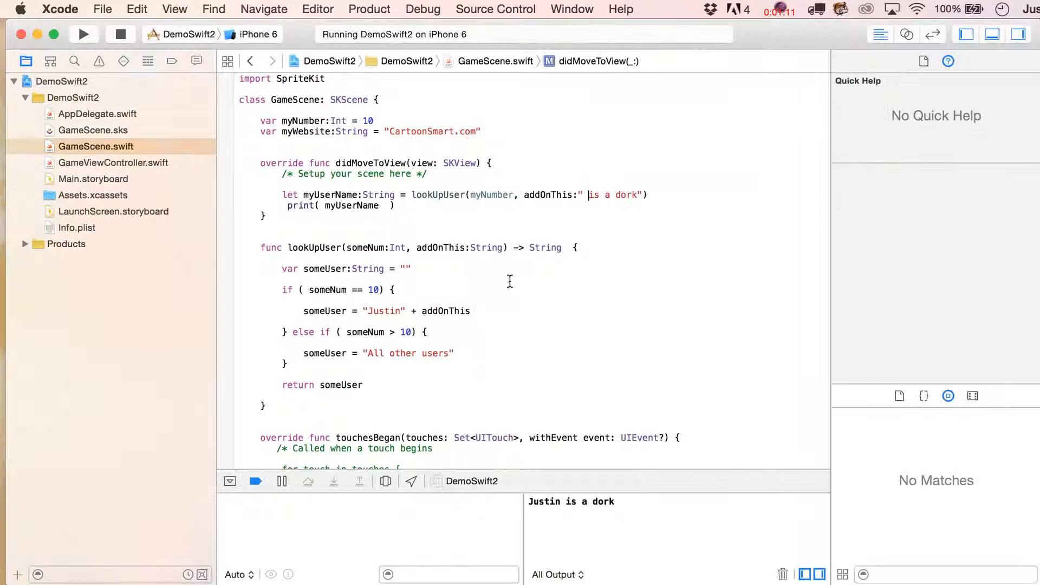
text(,)
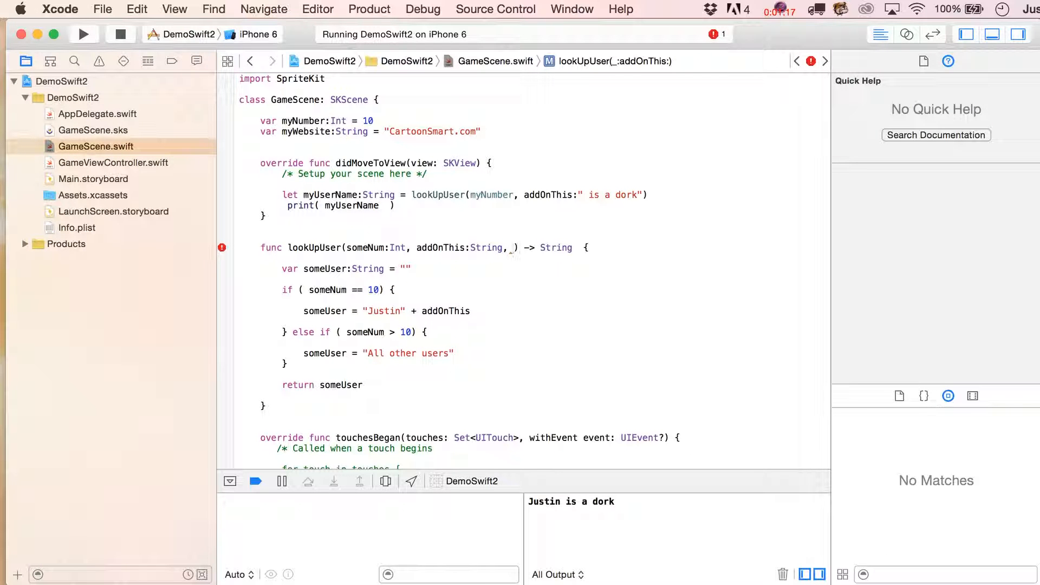
double_click(440, 248)
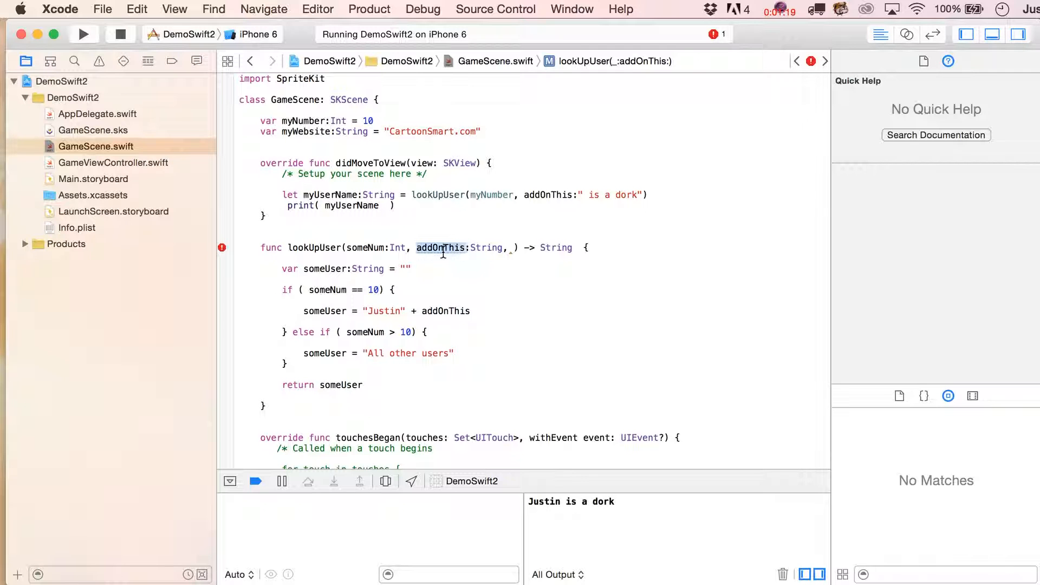
click(445, 311)
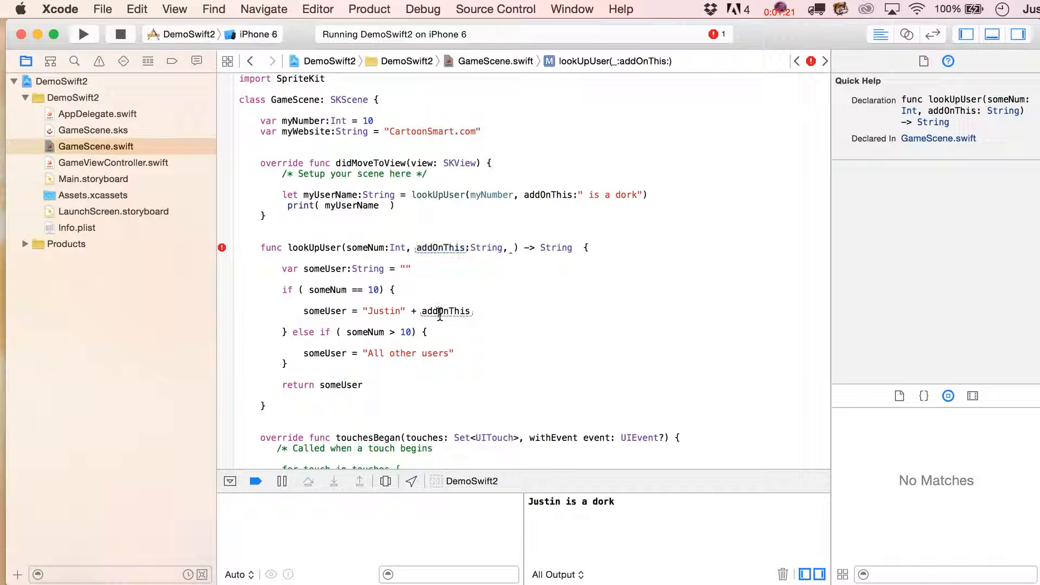